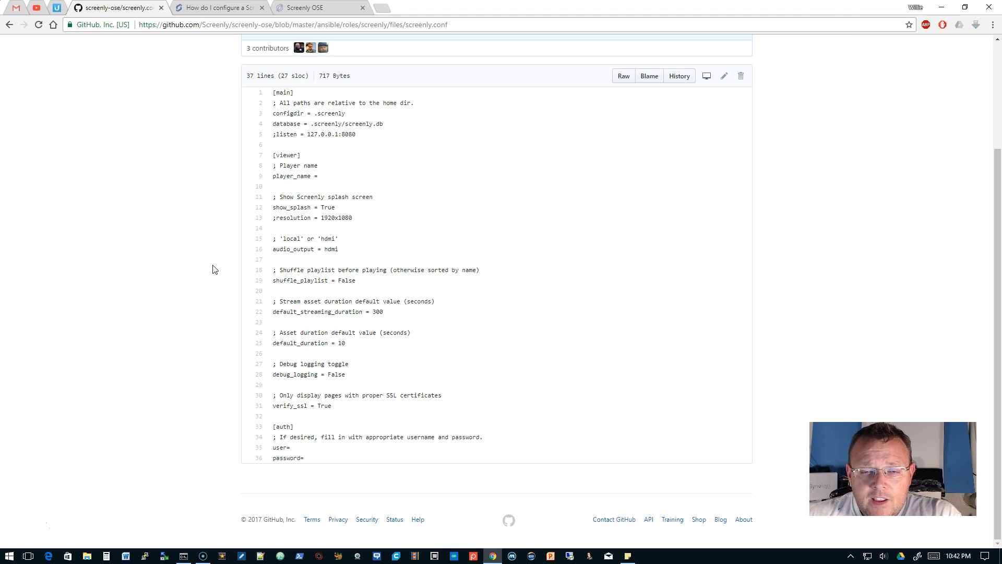
{"action": "mouse_move", "coordinate": [257, 196]}
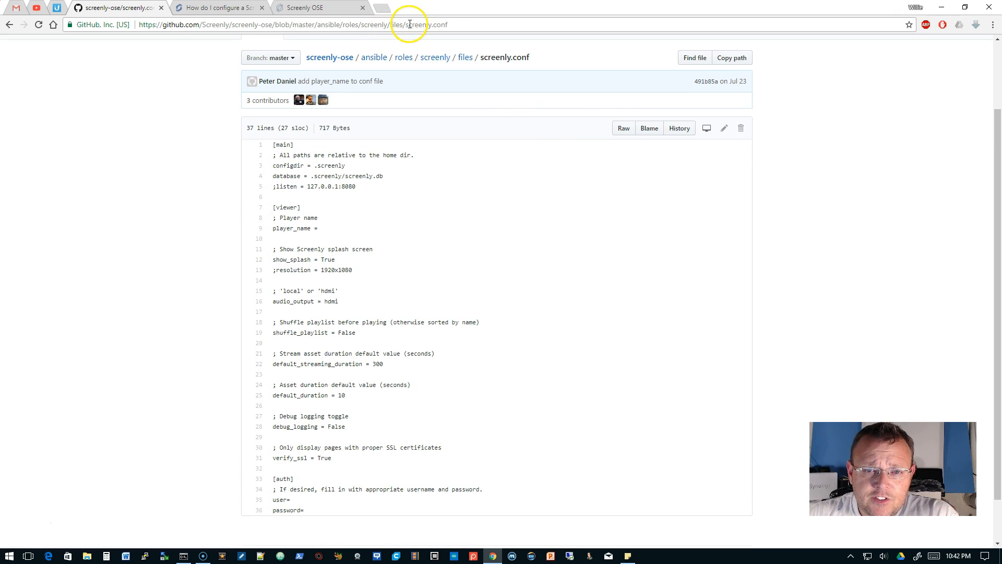
Review screenly.conf, check the Screenly OSE dashboard, and bring up a PuTTY configuration window.
{"action": "double_click", "coordinate": [408, 24]}
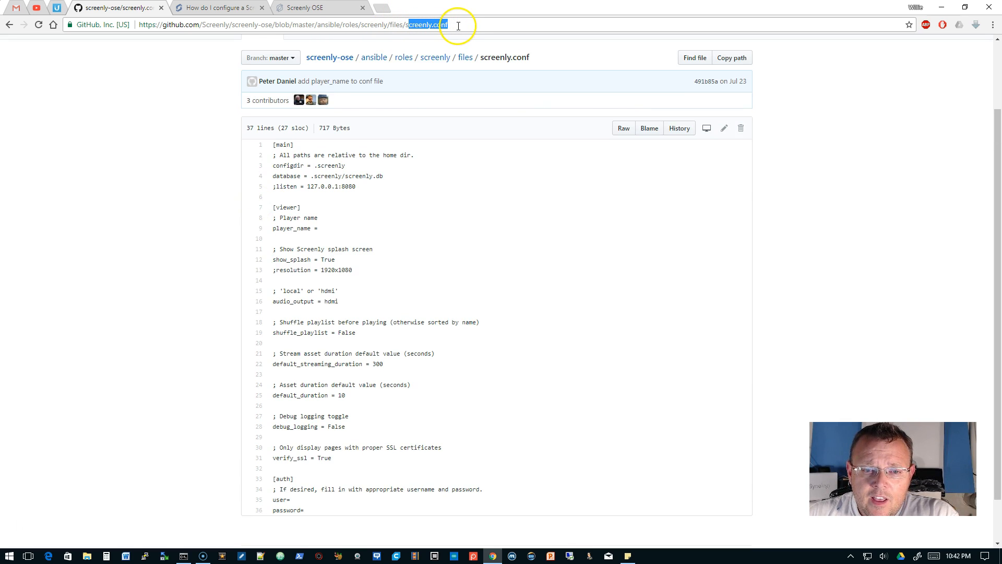
{"action": "left_click", "coordinate": [458, 25]}
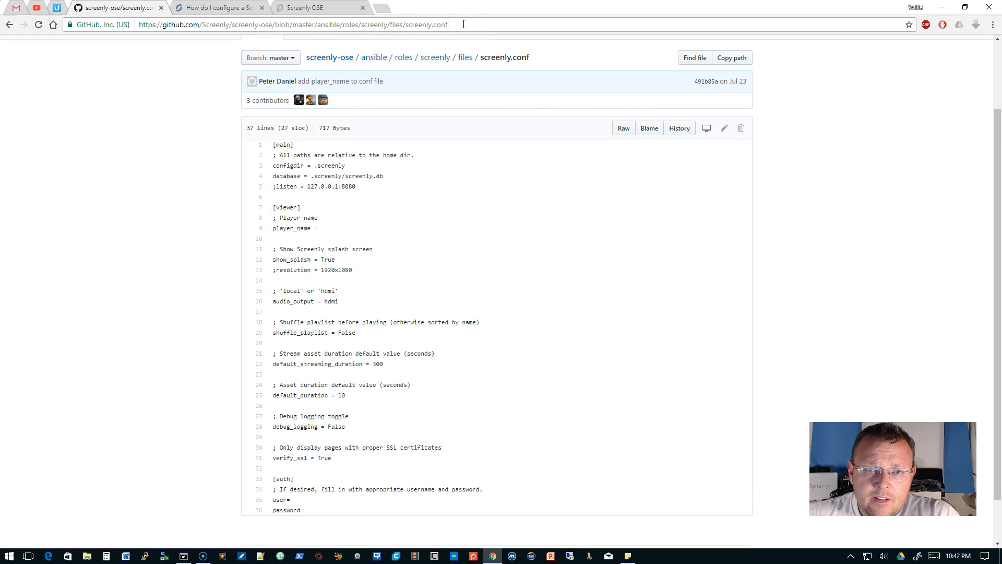
{"action": "scroll", "scroll_direction": "down", "scroll_amount": 3}
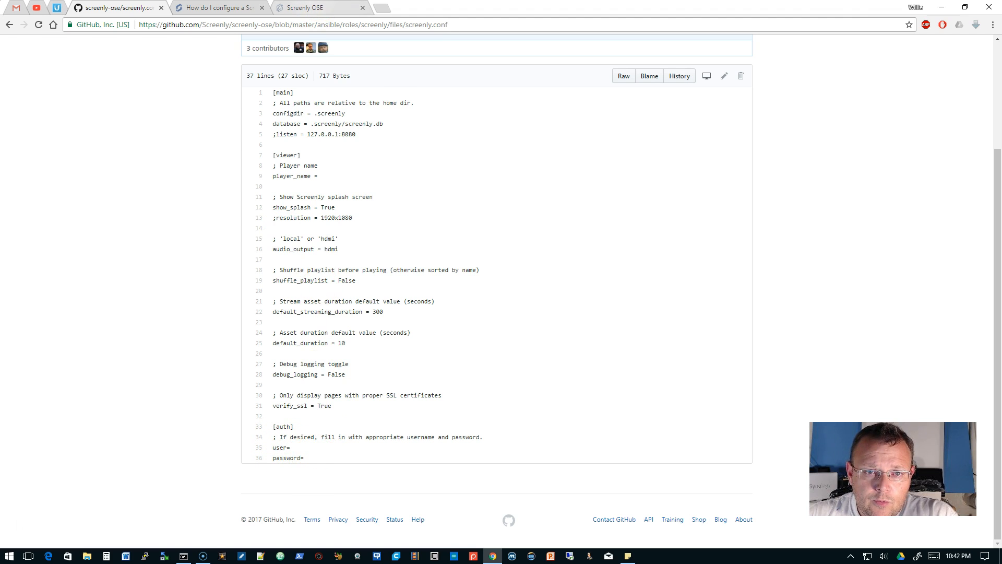
{"action": "left_click", "coordinate": [319, 7]}
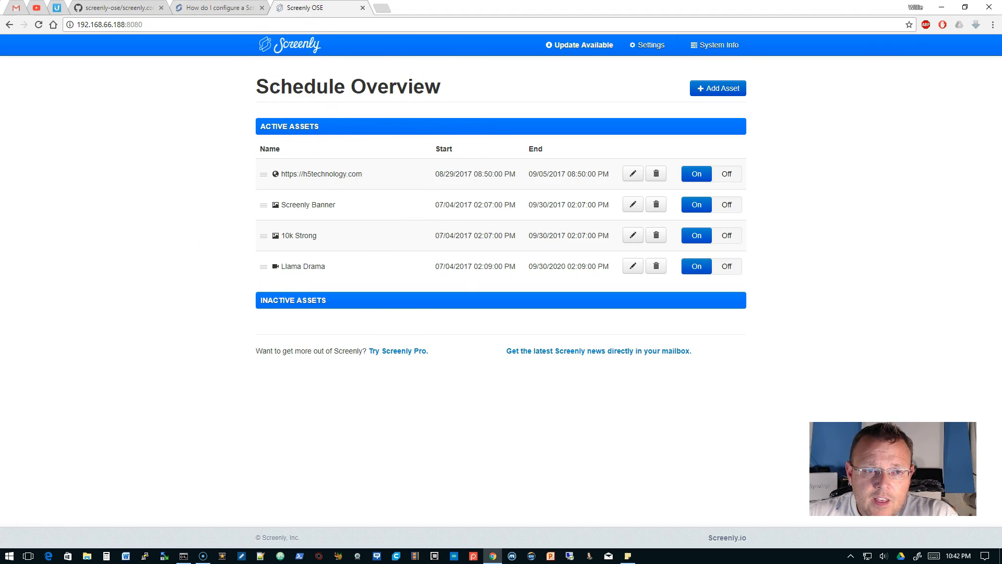
{"action": "left_click", "coordinate": [120, 6]}
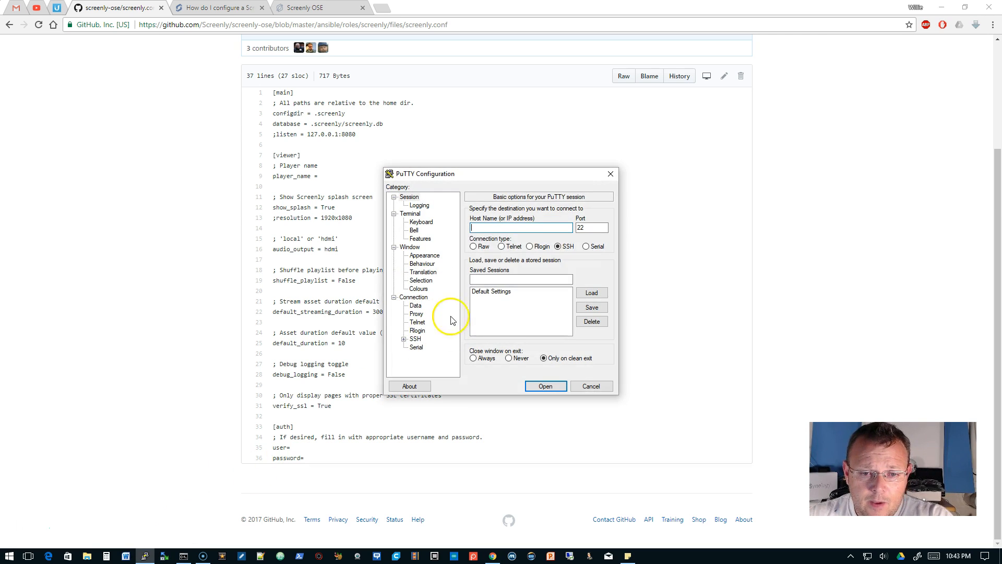
SSH into 192.168.66.188 as pi and change the default password with passwd.
{"action": "type", "text": "192.168.66.188"}
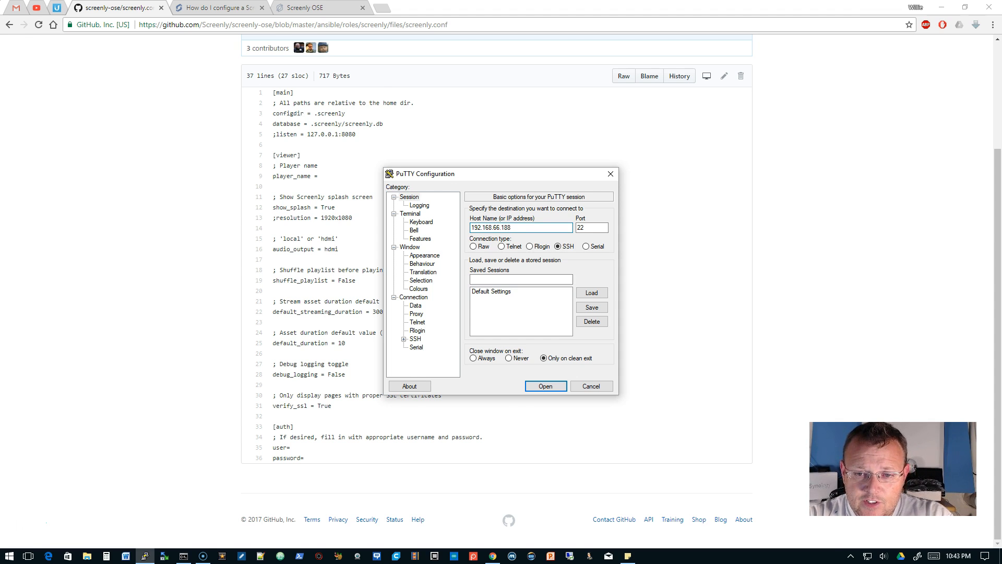
{"action": "left_click", "coordinate": [545, 386]}
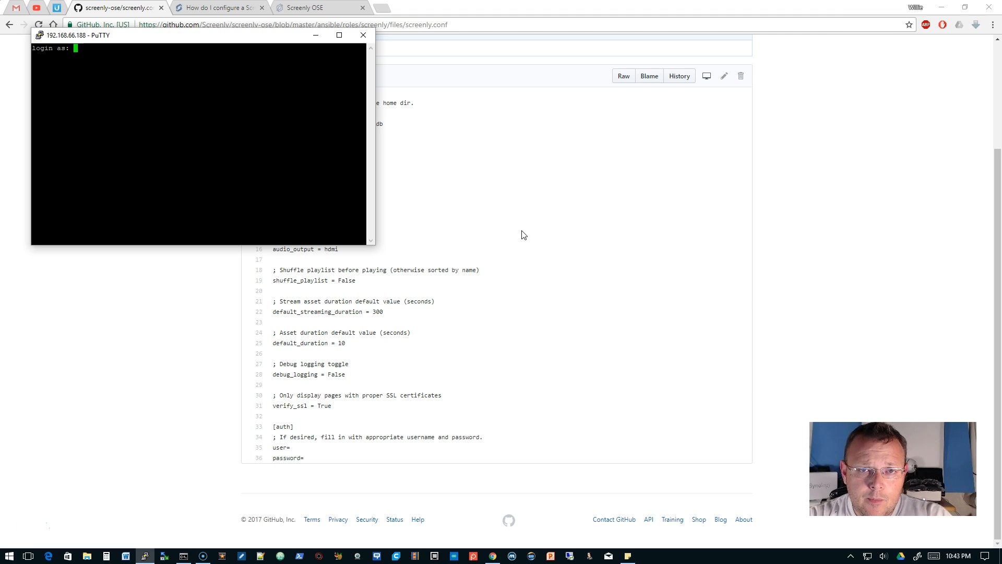
{"action": "type", "text": "pi"}
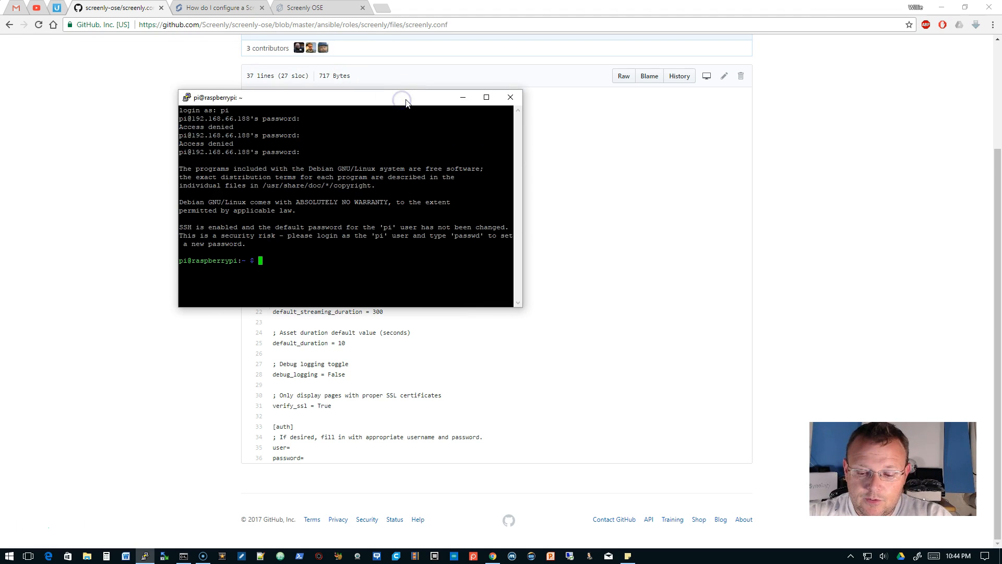
{"action": "type", "text": "passw"}
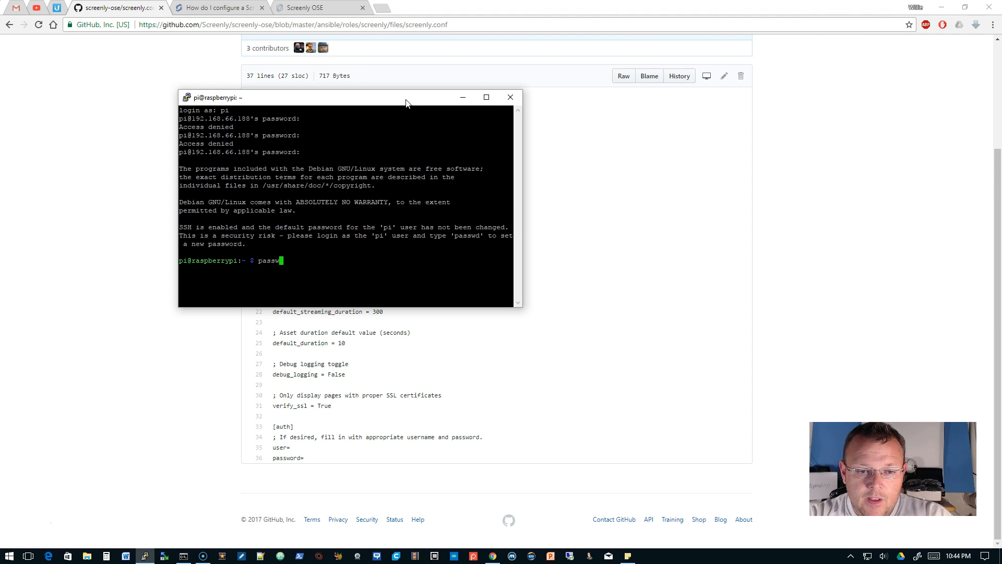
{"action": "key", "text": "Enter"}
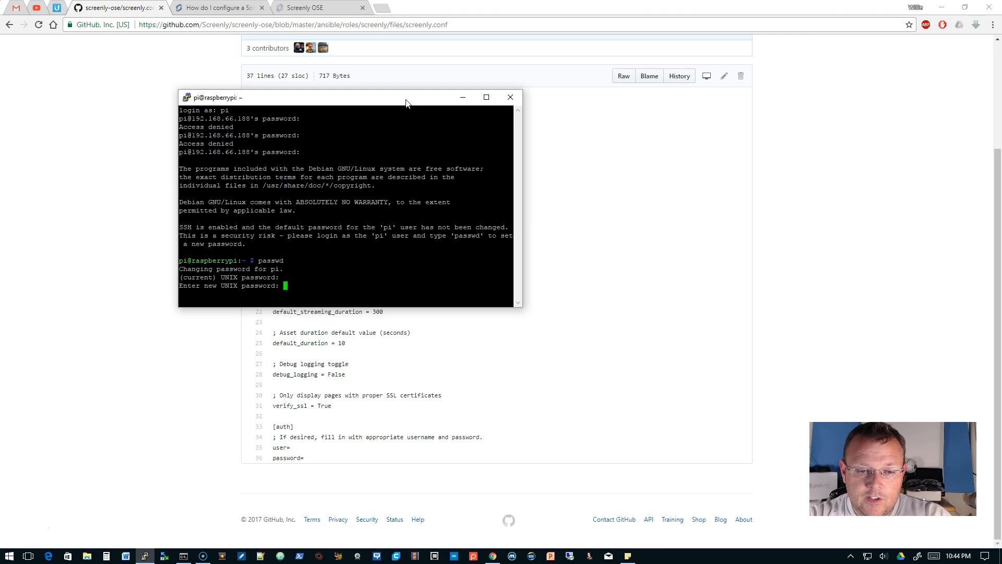
{"action": "key", "text": "Enter"}
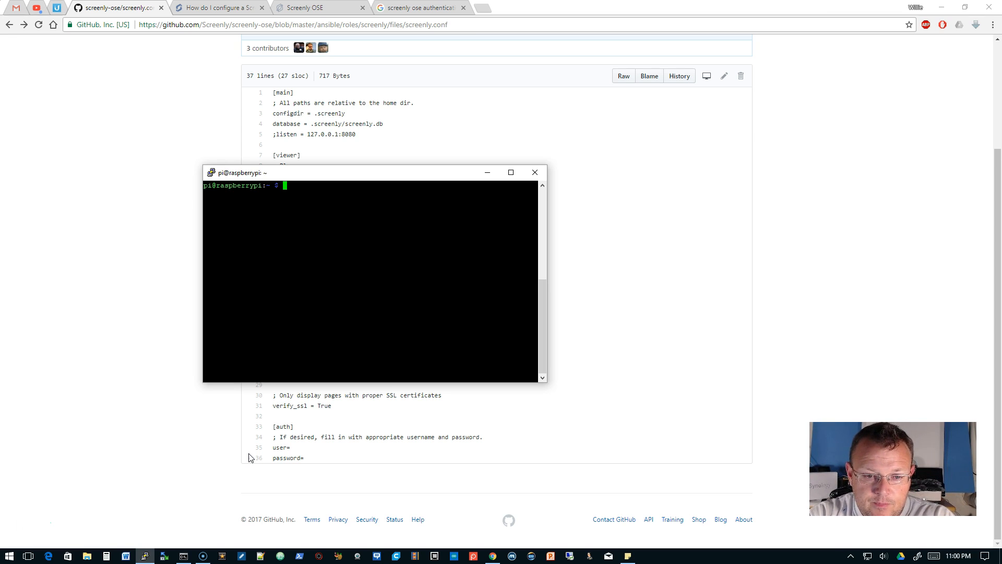
{"action": "type", "text": "ls -alh"}
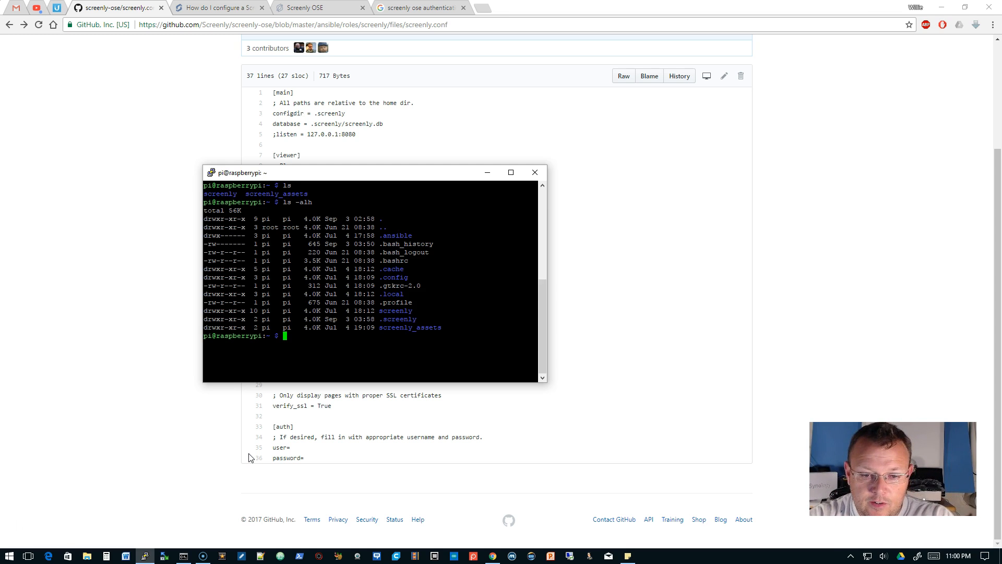
{"action": "type", "text": "cd .screenly/"}
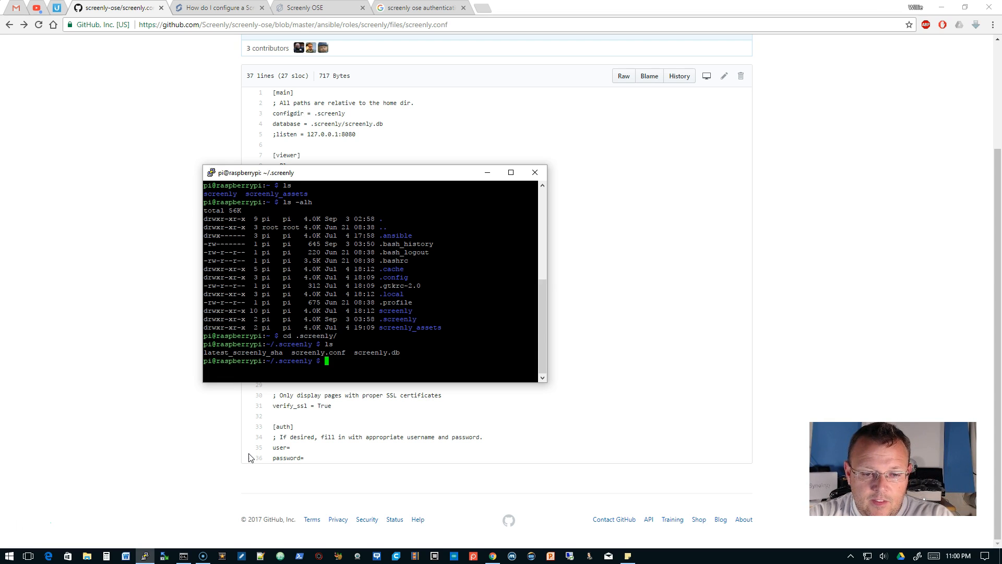
{"action": "type", "text": "sudo"}
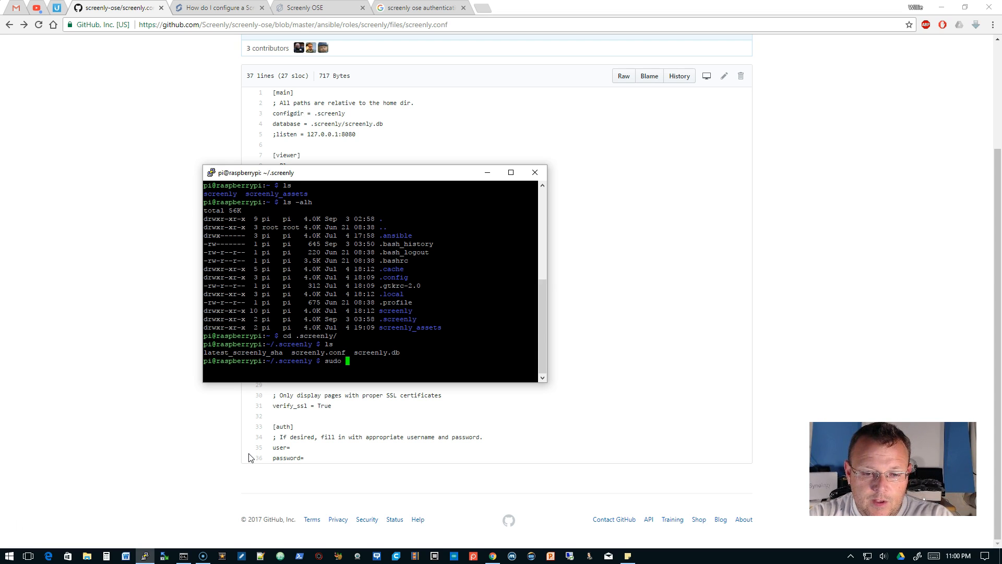
{"action": "type", "text": "nano screenly."}
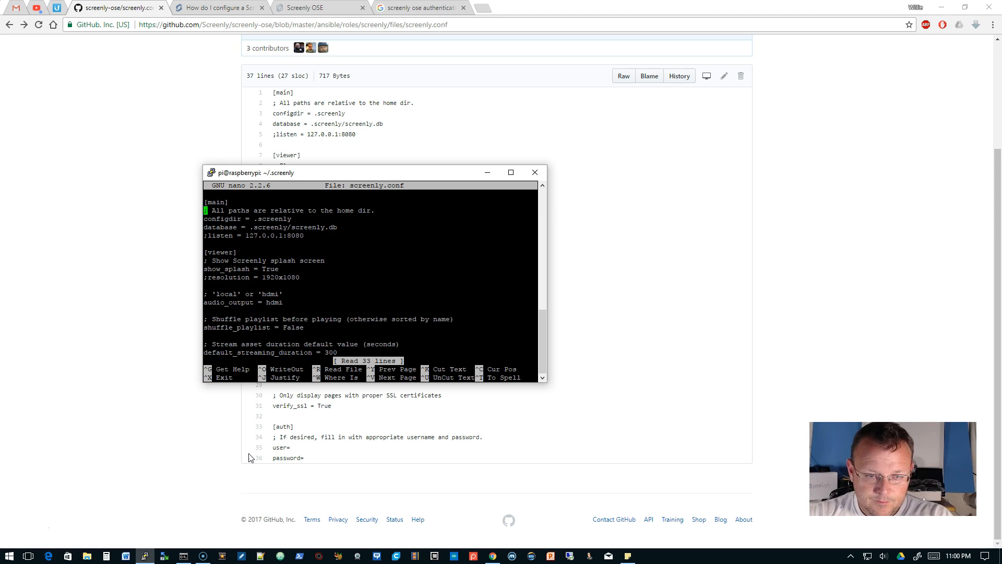
{"action": "scroll", "scroll_direction": "down", "scroll_amount": 3}
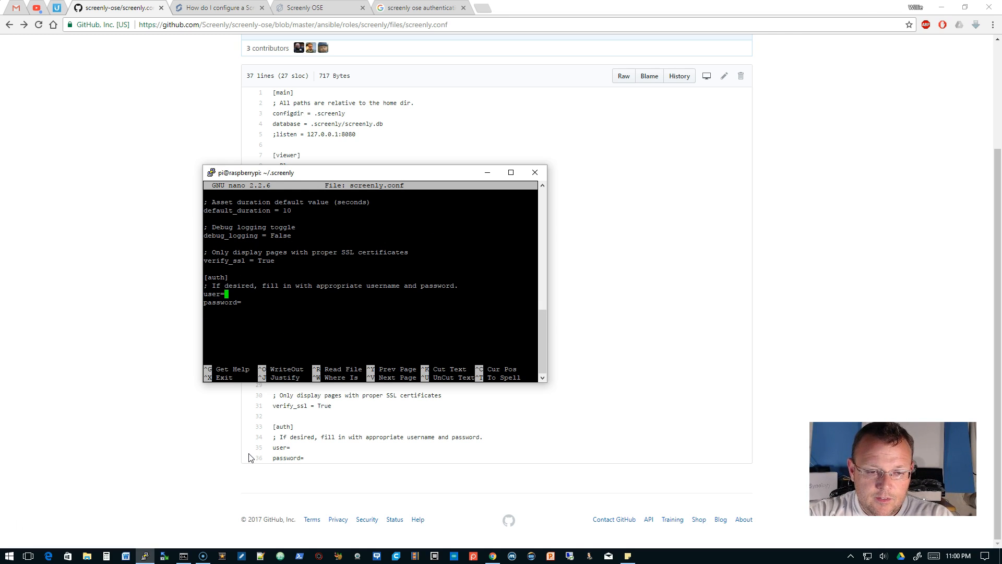
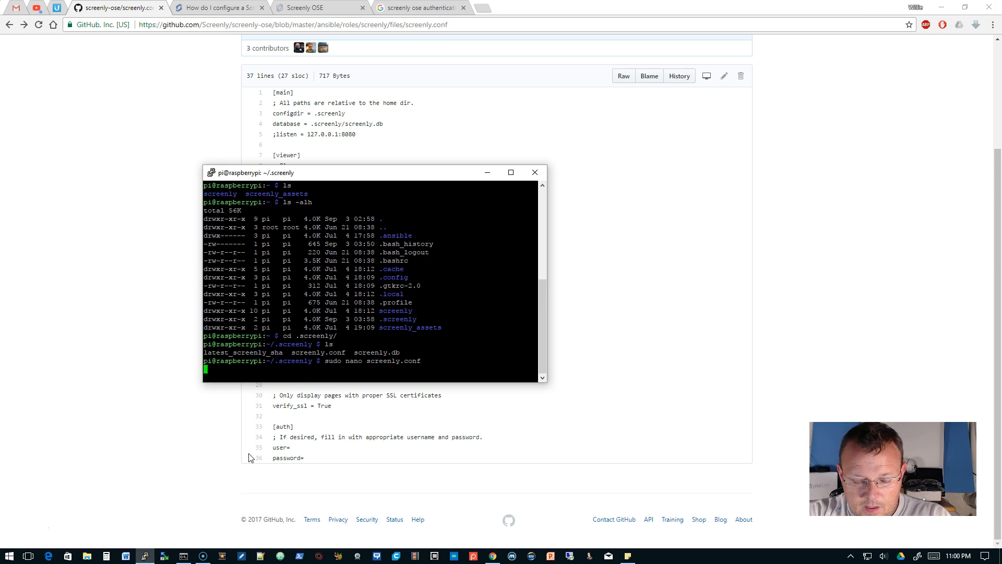
Reboot the Pi with sudo shutdown -r now, dismiss the disconnect error, and return to Screenly.
{"action": "type", "text": "sudo"}
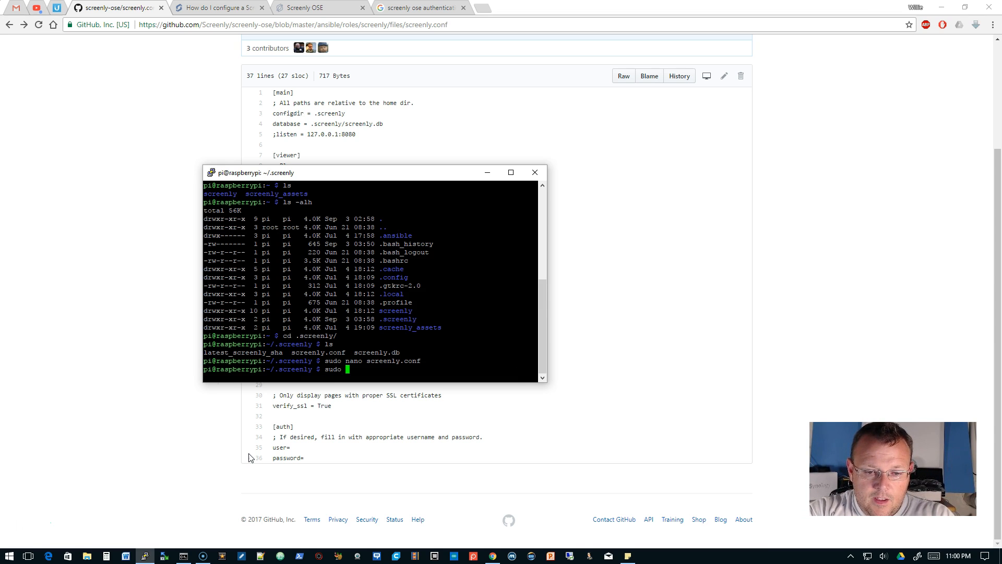
{"action": "type", "text": "shutd"}
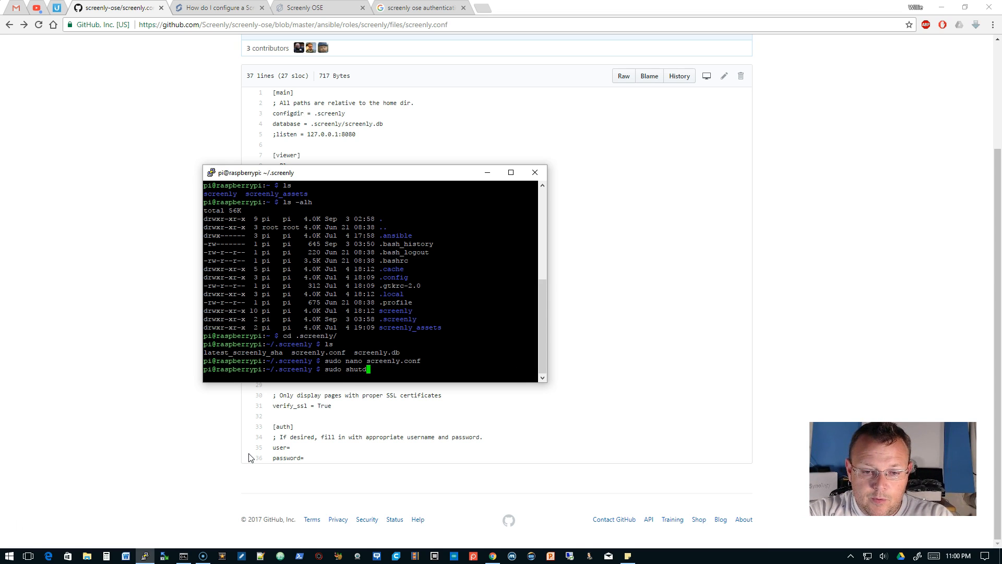
{"action": "type", "text": "own -r now"}
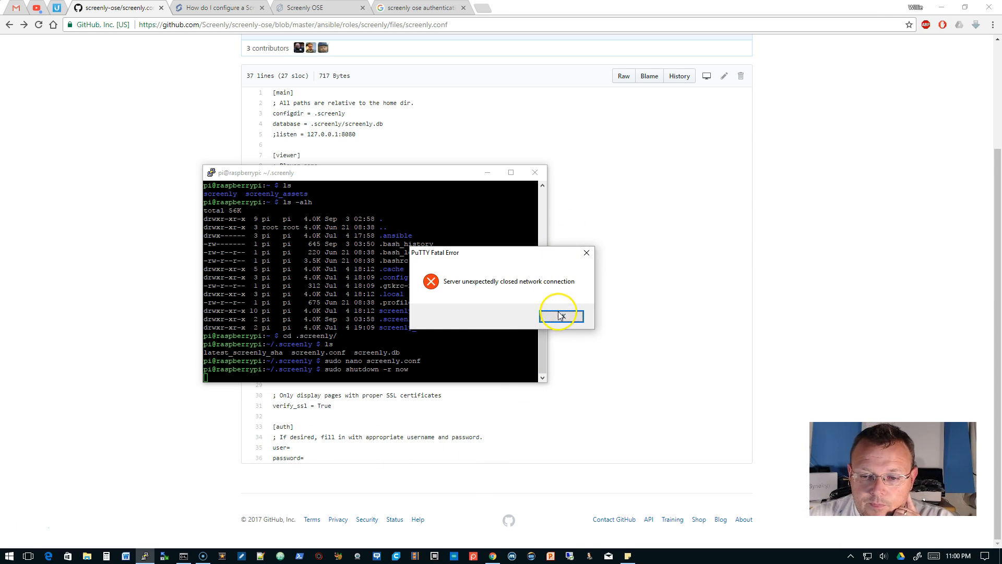
{"action": "left_click", "coordinate": [562, 315]}
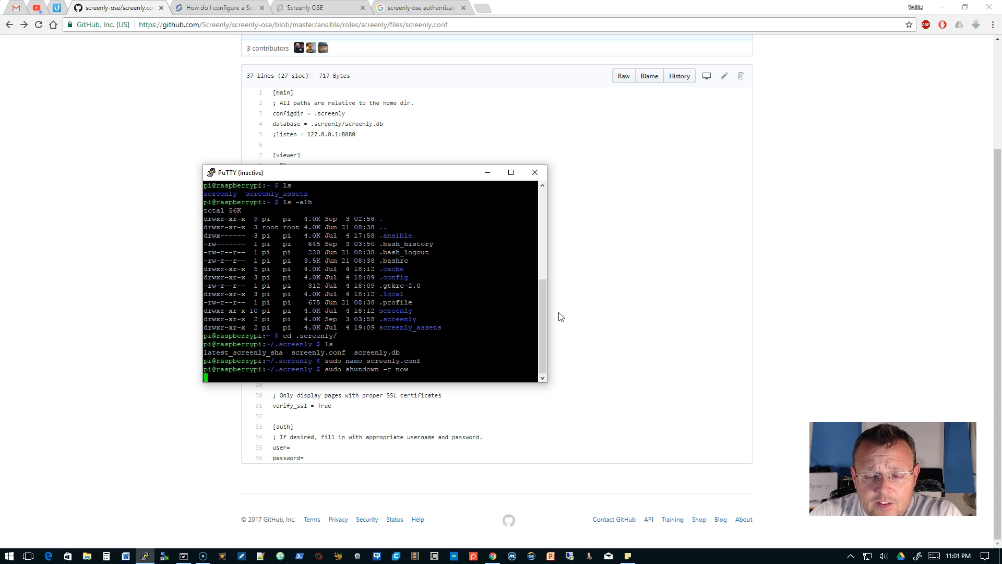
{"action": "mouse_move", "coordinate": [544, 227]}
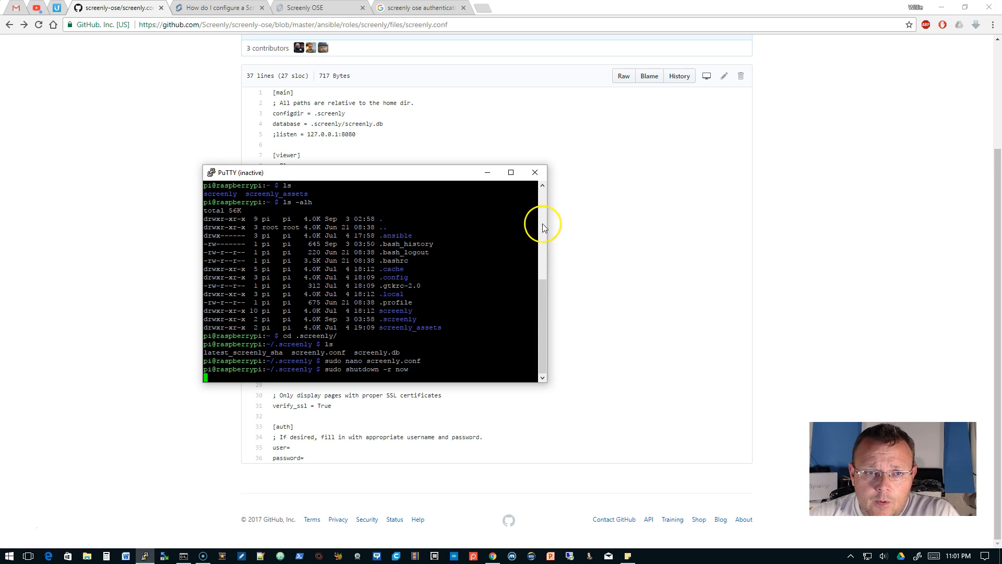
{"action": "mouse_move", "coordinate": [308, 174]}
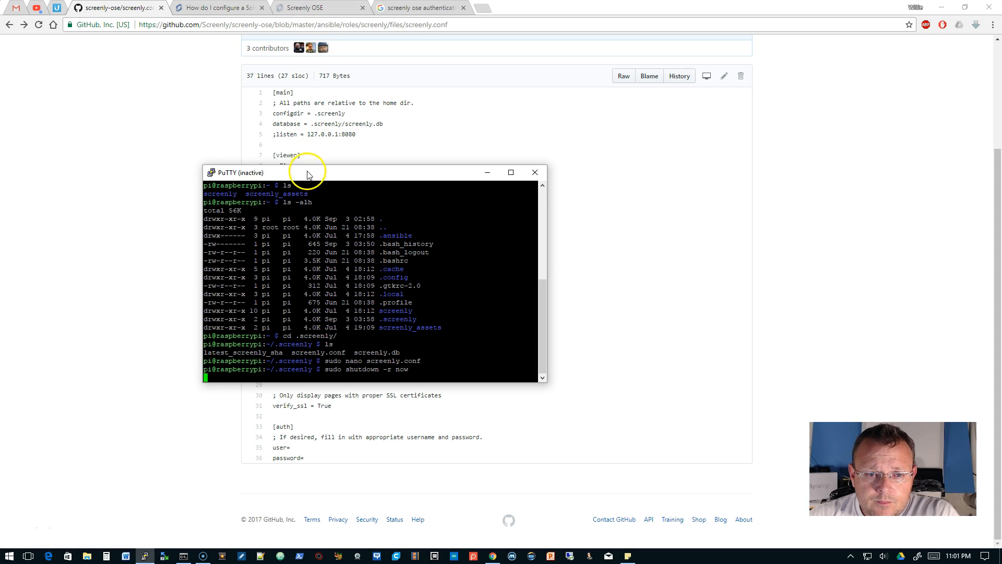
{"action": "left_click_drag", "start_coordinate": [309, 171], "coordinate": [302, 150]}
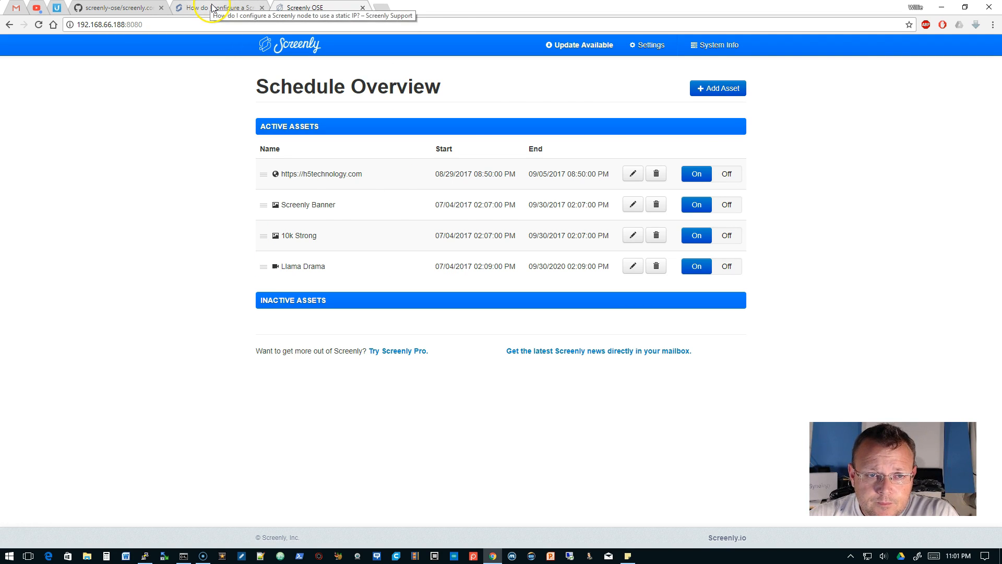
{"action": "left_click", "coordinate": [228, 7]}
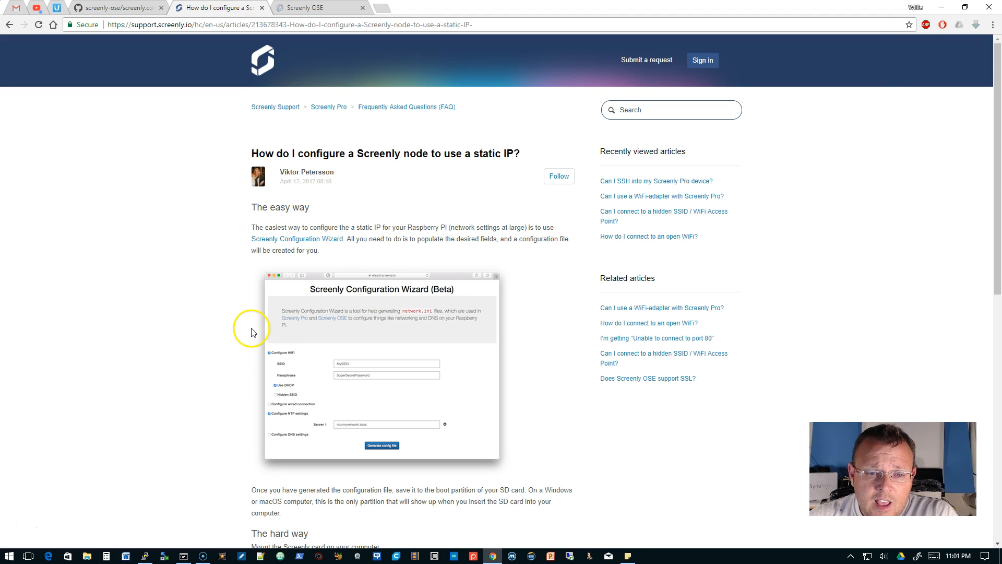
{"action": "scroll", "scroll_direction": "down", "scroll_amount": 3}
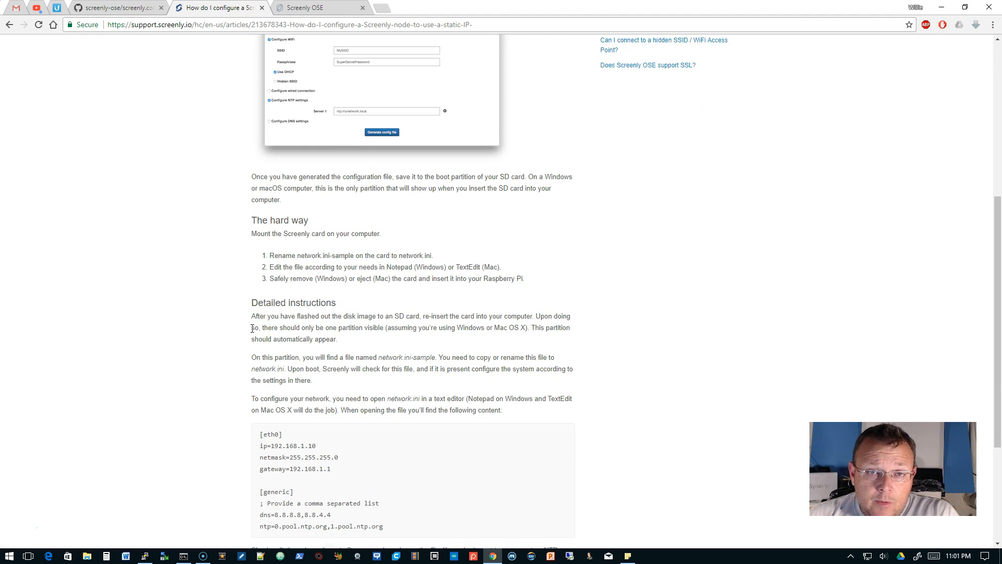
{"action": "scroll", "scroll_direction": "down", "scroll_amount": 3}
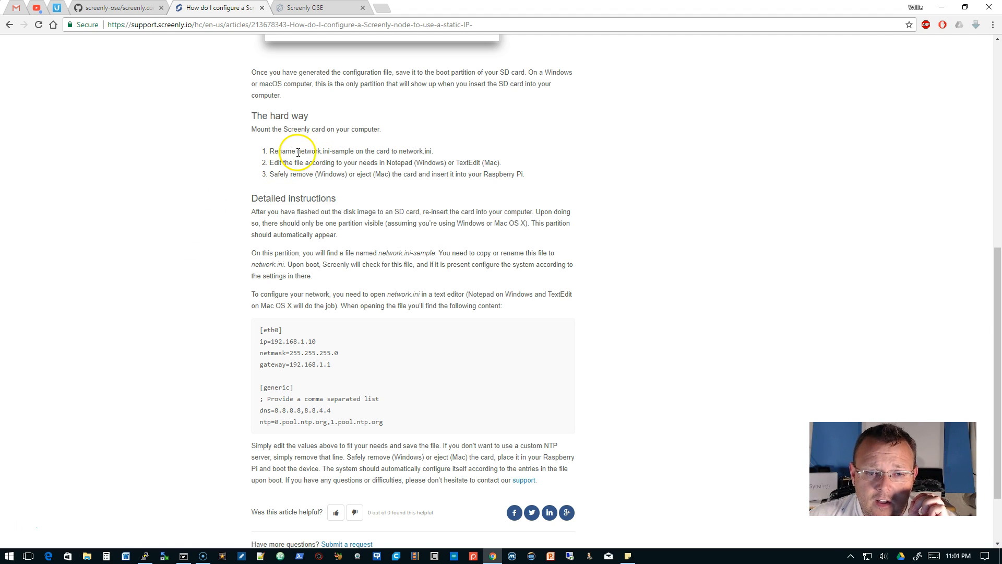
{"action": "double_click", "coordinate": [306, 151]}
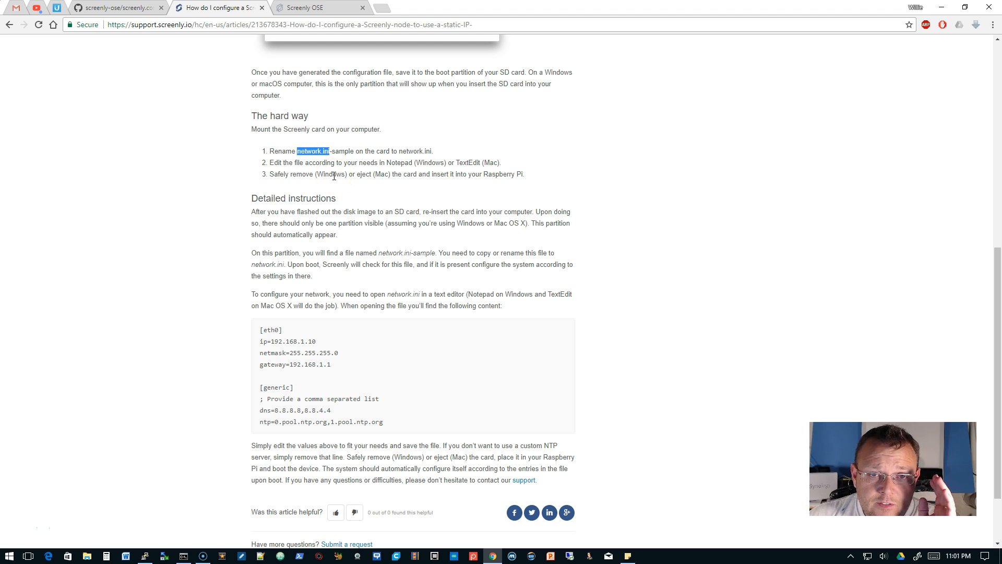
{"action": "scroll", "scroll_direction": "down", "scroll_amount": 3}
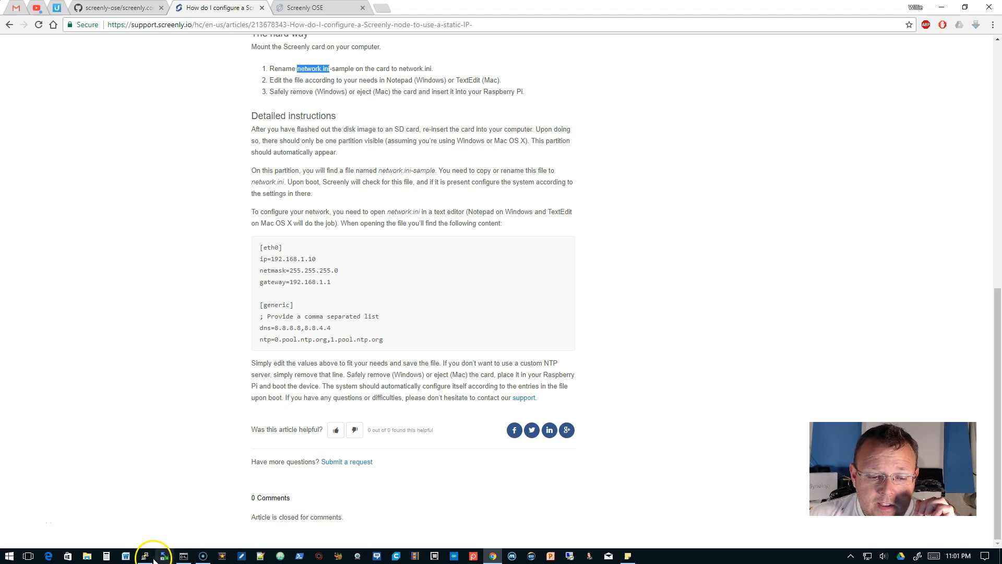
Reconnect via Duplicate Session and display /boot/network.ini with more.
{"action": "left_click", "coordinate": [148, 555]}
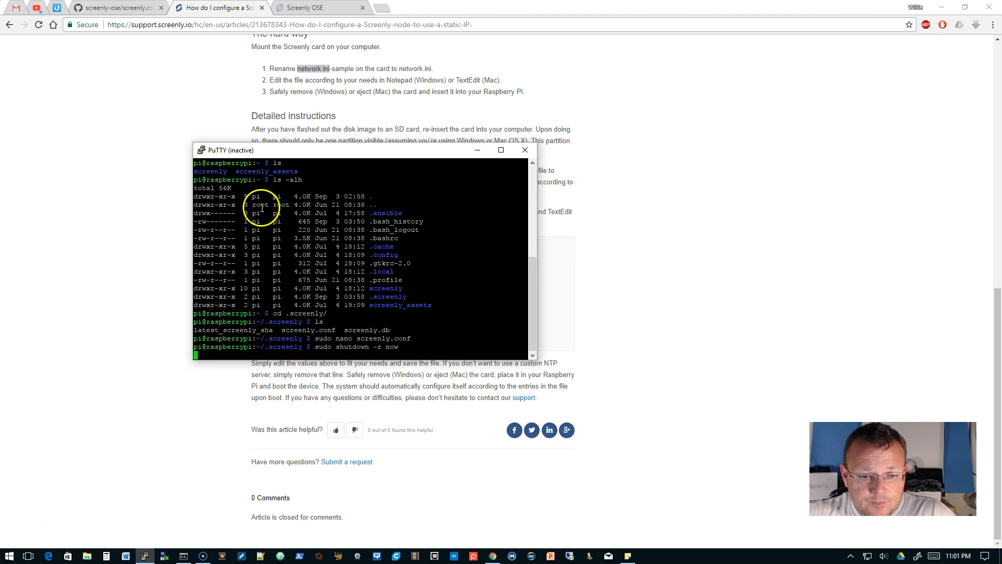
{"action": "right_click", "coordinate": [227, 150]}
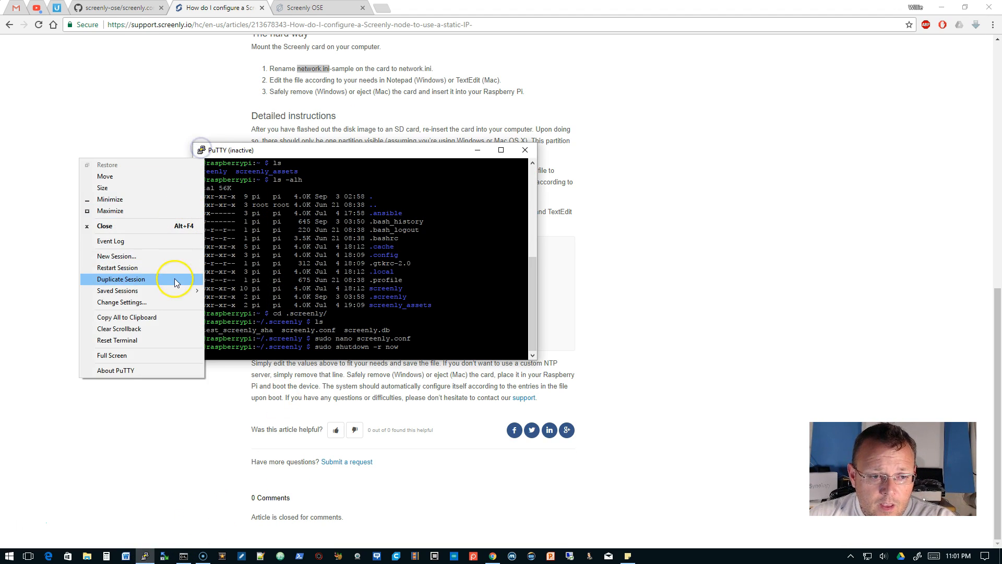
{"action": "left_click", "coordinate": [117, 267]}
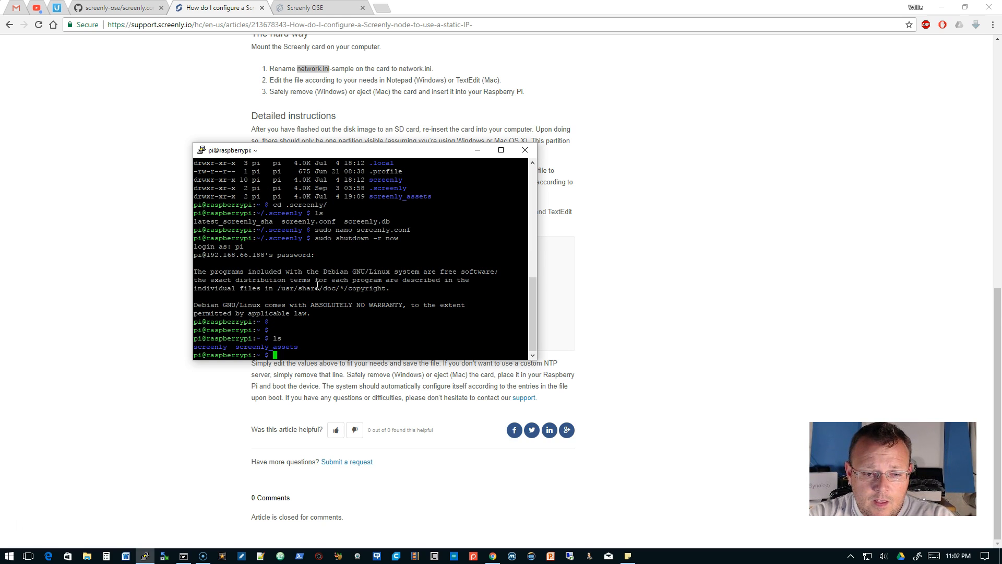
{"action": "type", "text": "cd /boot"}
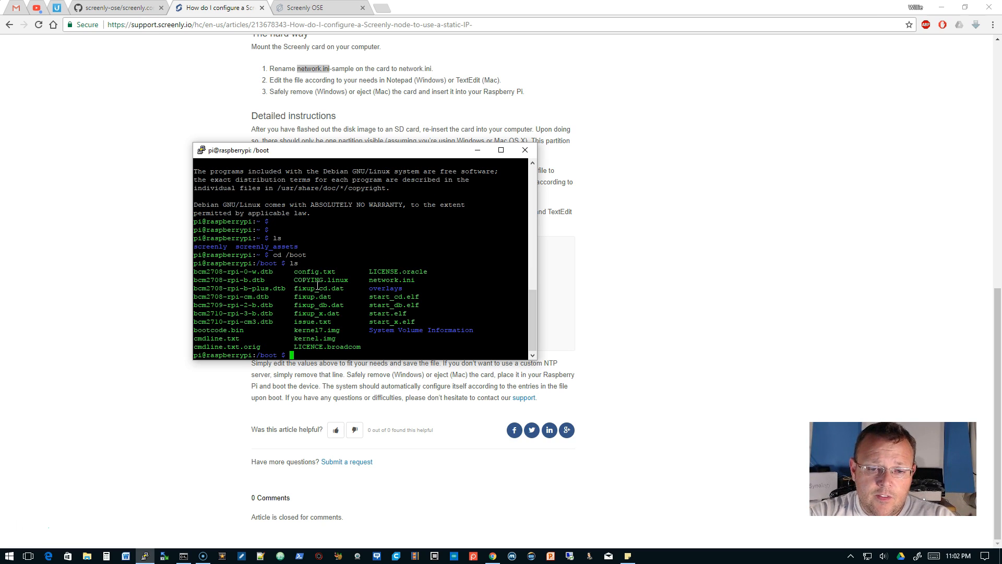
{"action": "type", "text": "more network.ini"}
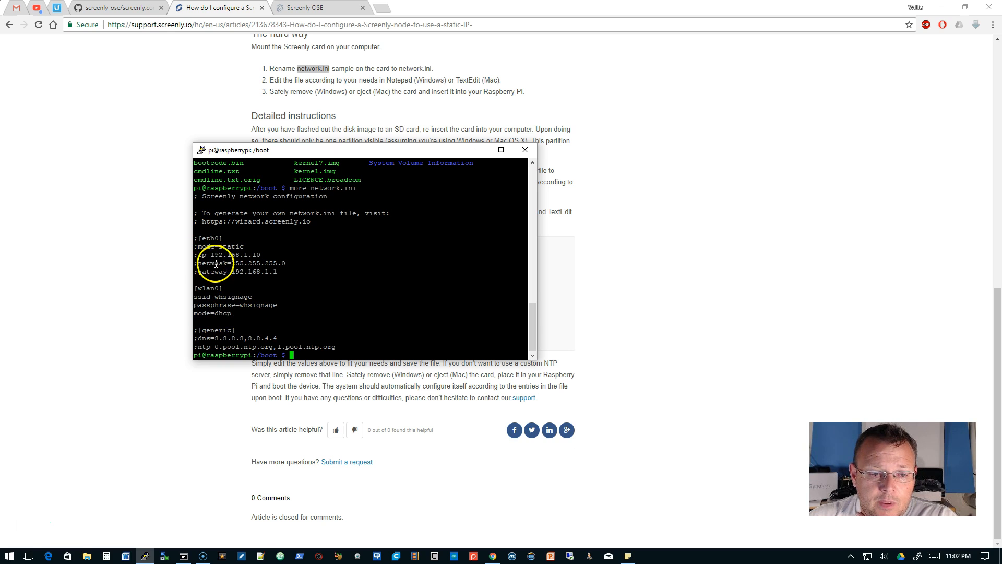
{"action": "mouse_move", "coordinate": [236, 316]}
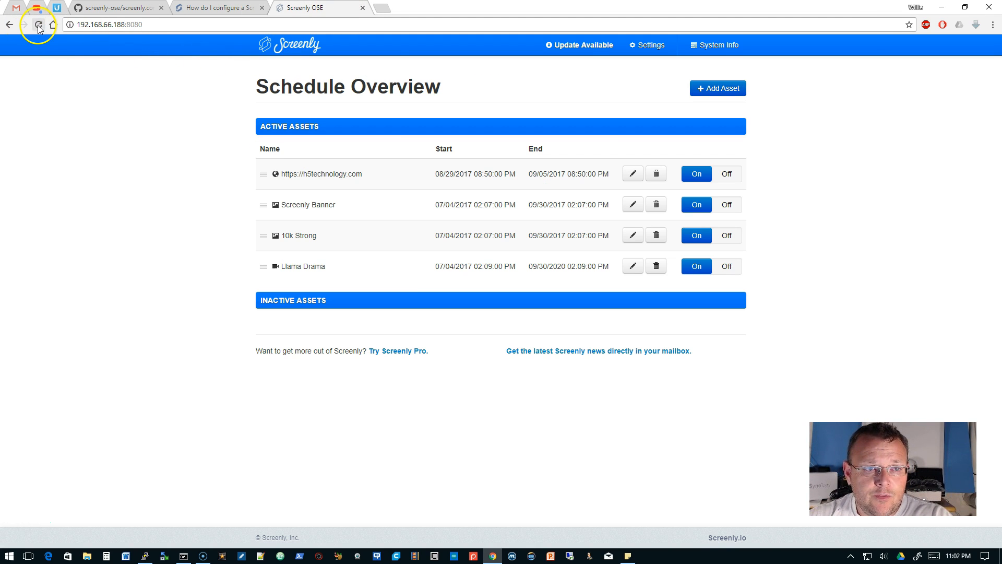
{"action": "left_click", "coordinate": [37, 24]}
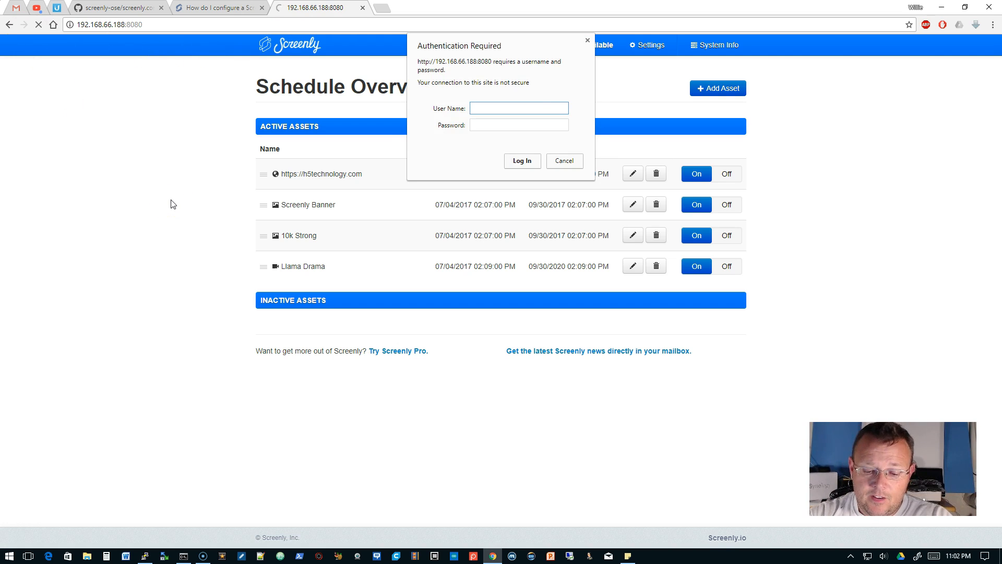
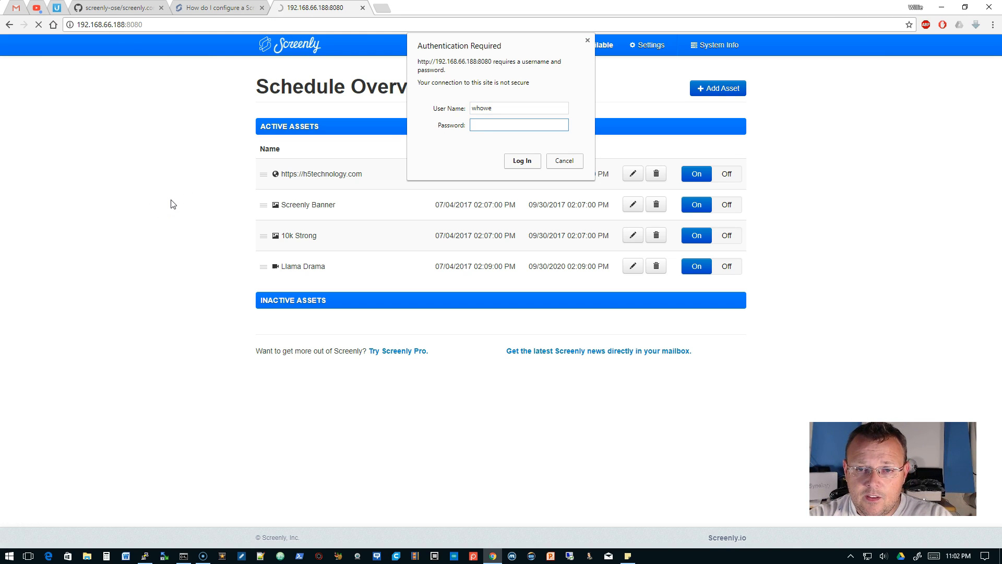
{"action": "left_click", "coordinate": [523, 161]}
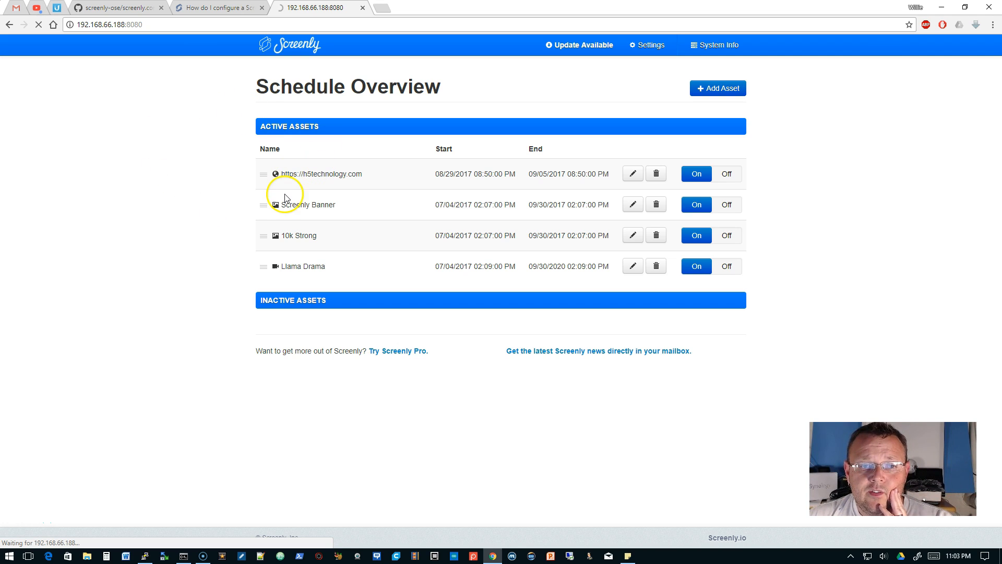
{"action": "mouse_move", "coordinate": [278, 144]}
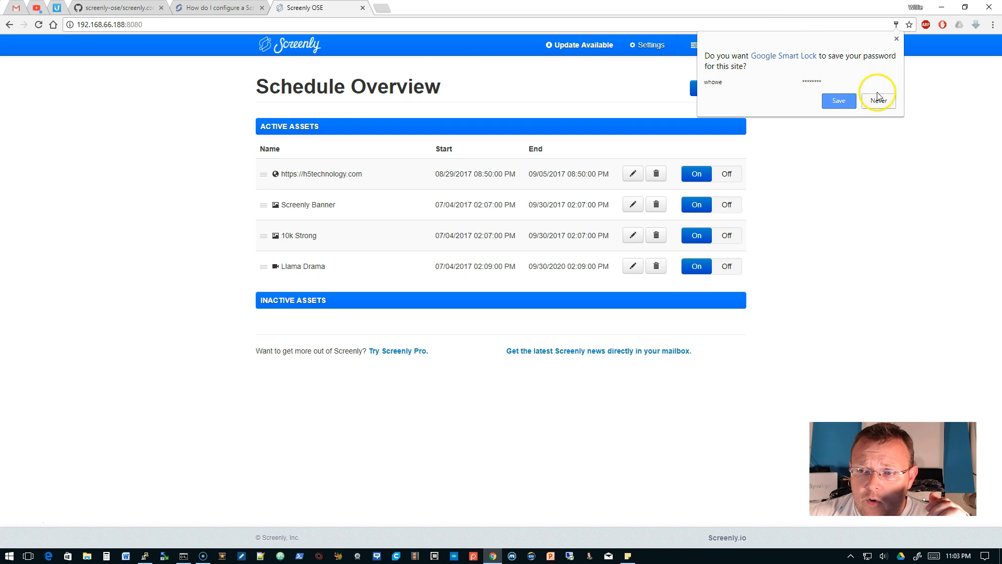
{"action": "left_click", "coordinate": [879, 101]}
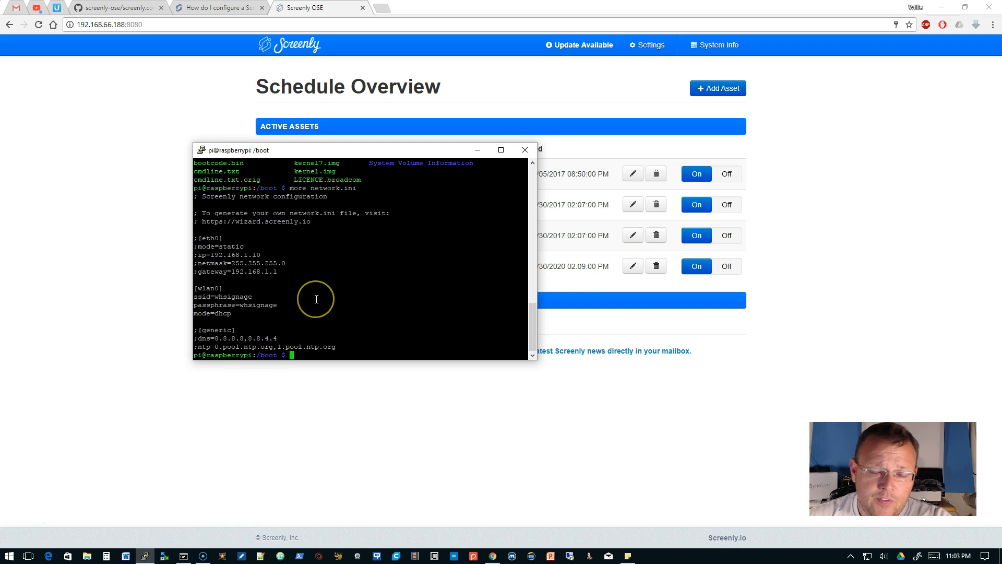
Confirm ufw is missing, then install it with sudo apt-get install ufw, answering Y.
{"action": "type", "text": "cd ~"}
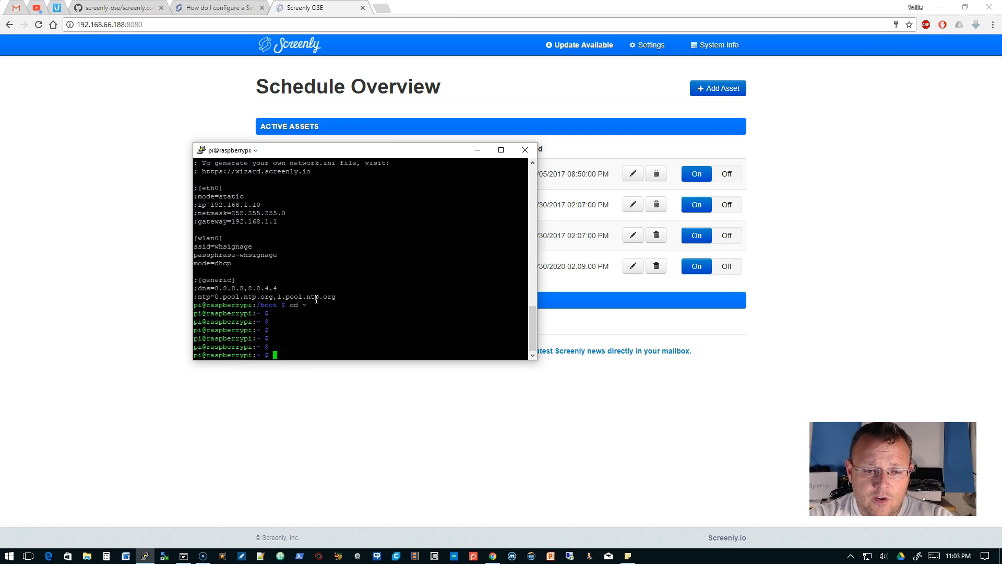
{"action": "type", "text": "ufw"}
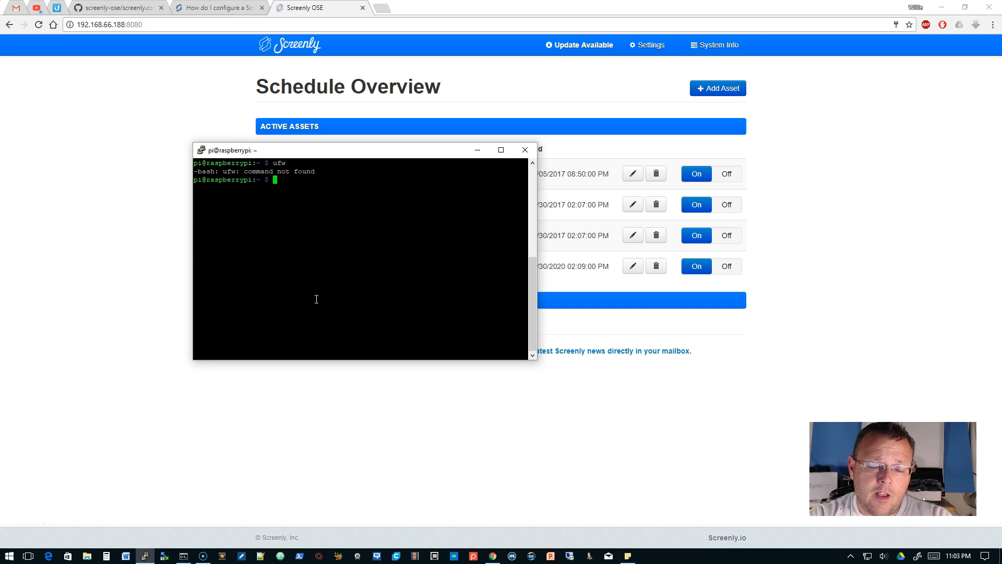
{"action": "type", "text": "sudo apt-get instal"}
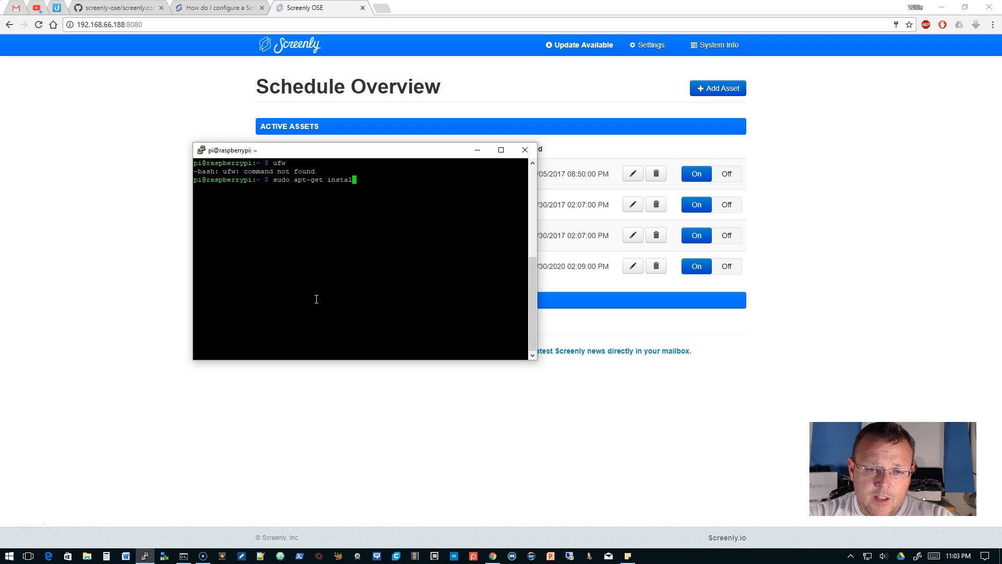
{"action": "type", "text": "ufw"}
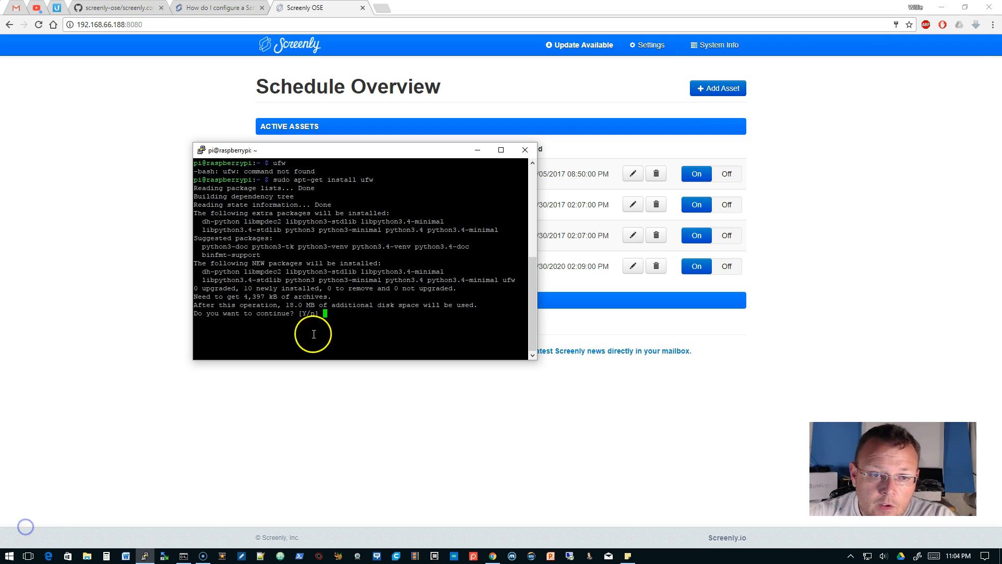
{"action": "type", "text": "Y"}
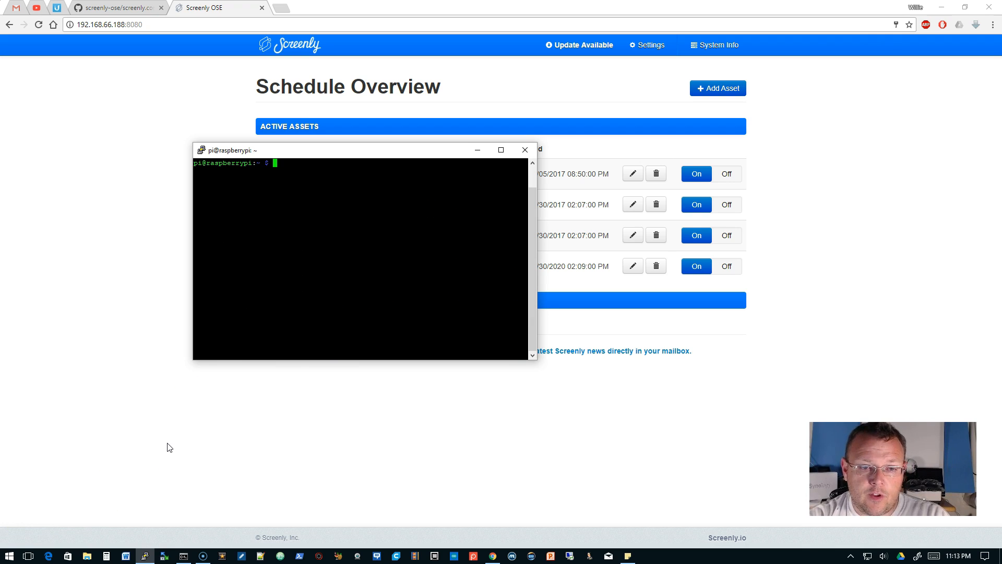
Enable the firewall with sudo ufw enable, confirming with y, and bring up the Windows command prompt.
{"action": "type", "text": "sudo ufw enable"}
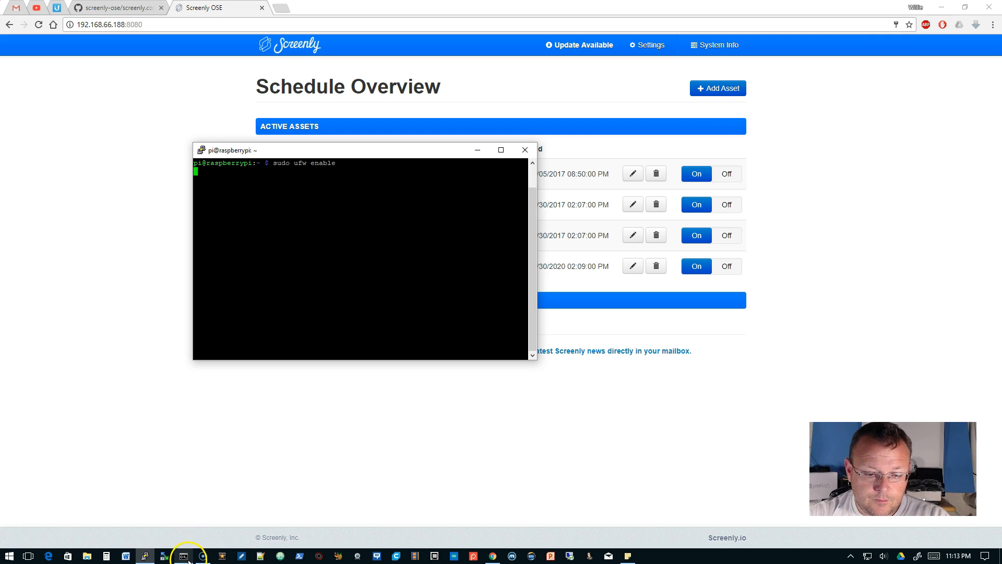
{"action": "right_click", "coordinate": [183, 556]}
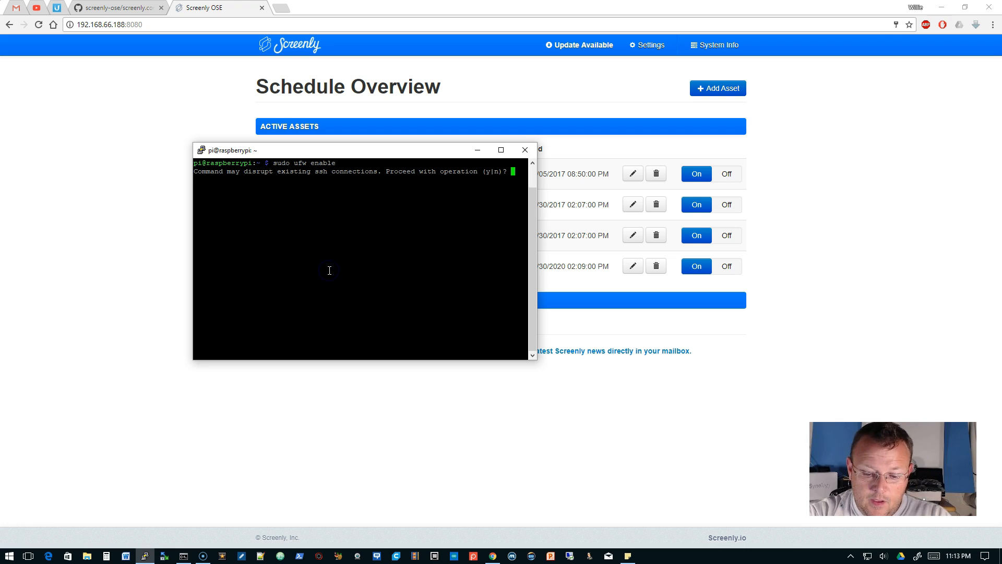
{"action": "type", "text": "y"}
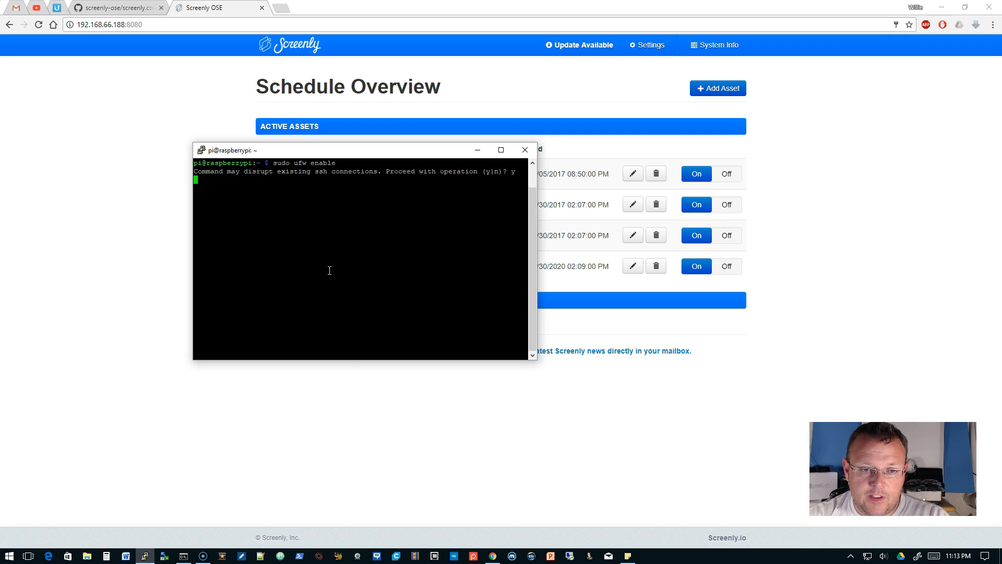
{"action": "mouse_move", "coordinate": [373, 372]}
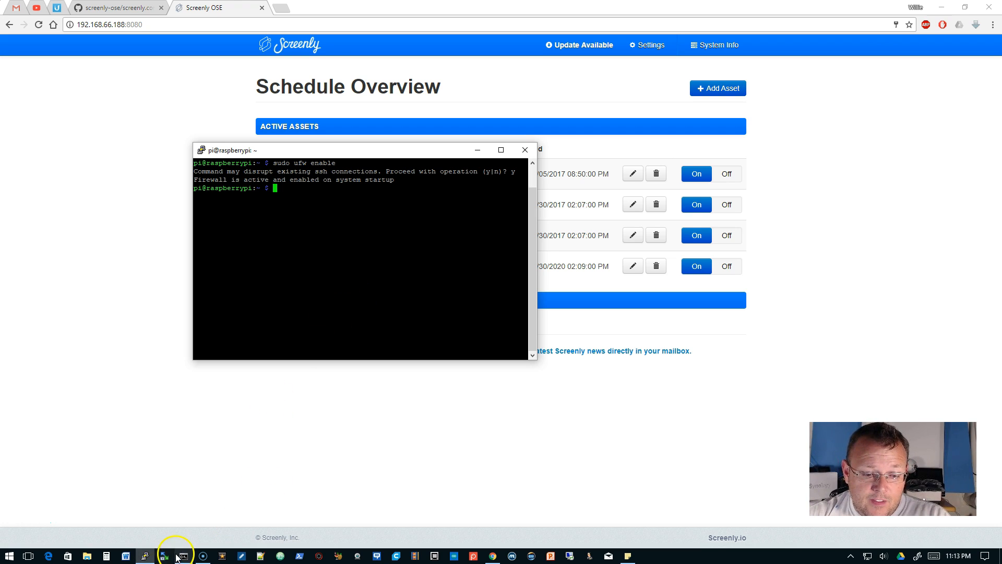
{"action": "left_click", "coordinate": [183, 555]}
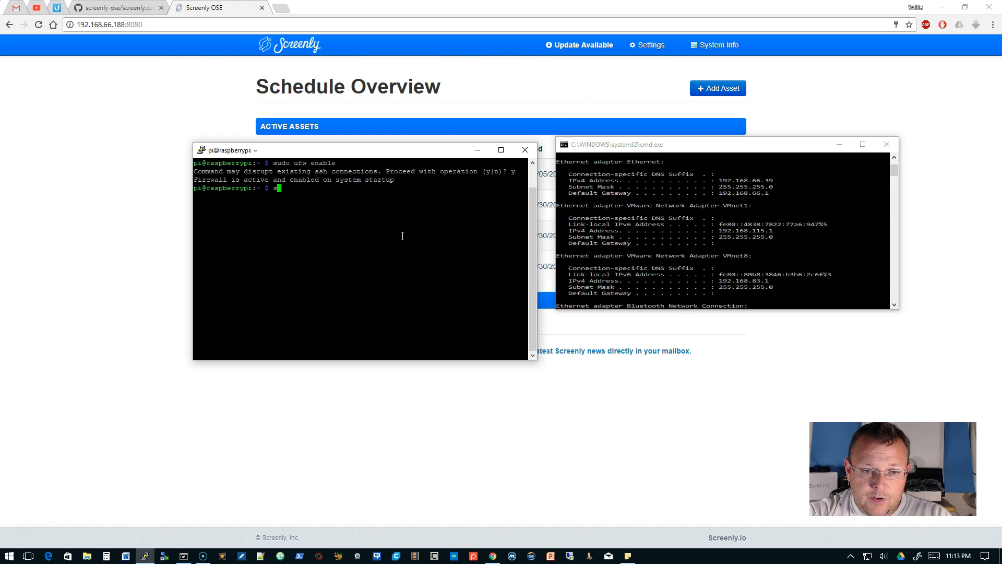
Allow 192.168.66.39 through ufw on ports 22 and 8080.
{"action": "type", "text": "sudo ufw allow from"}
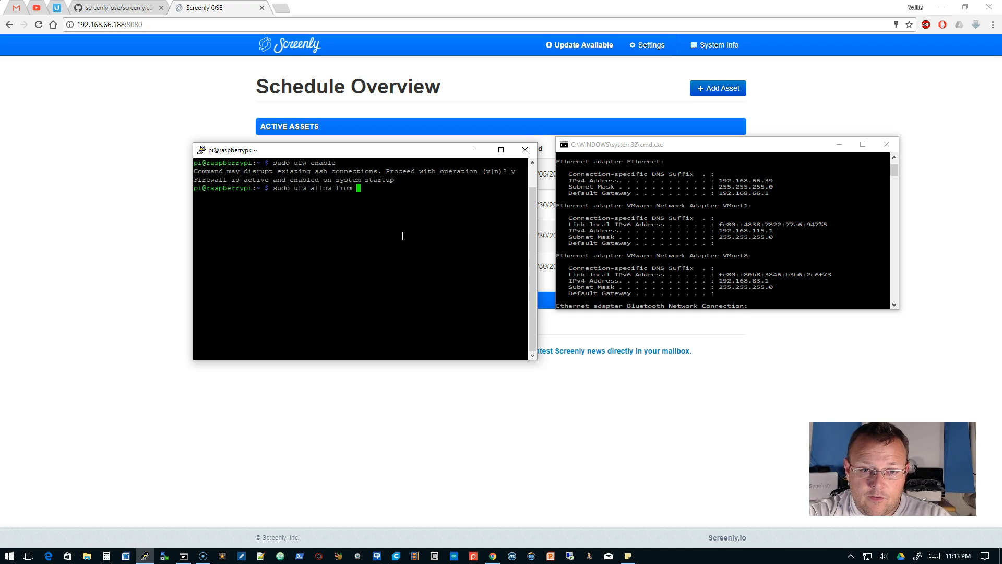
{"action": "type", "text": "192.168."}
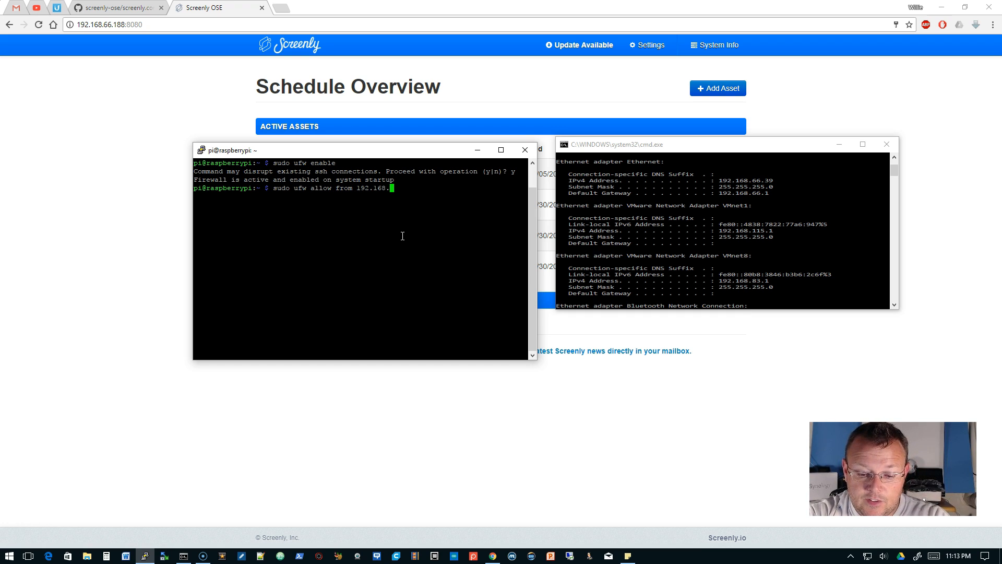
{"action": "type", "text": "66.39 to any"}
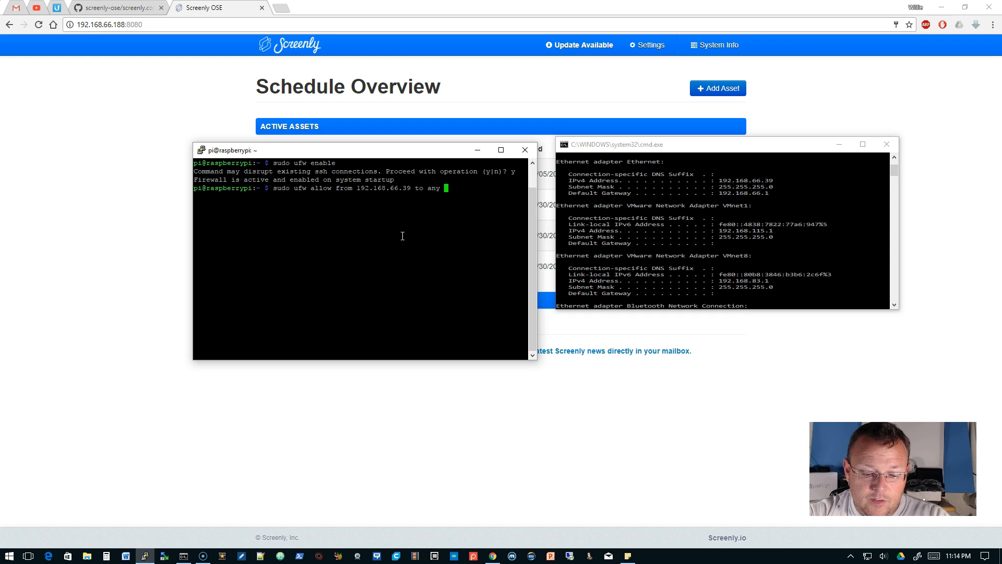
{"action": "type", "text": "22"}
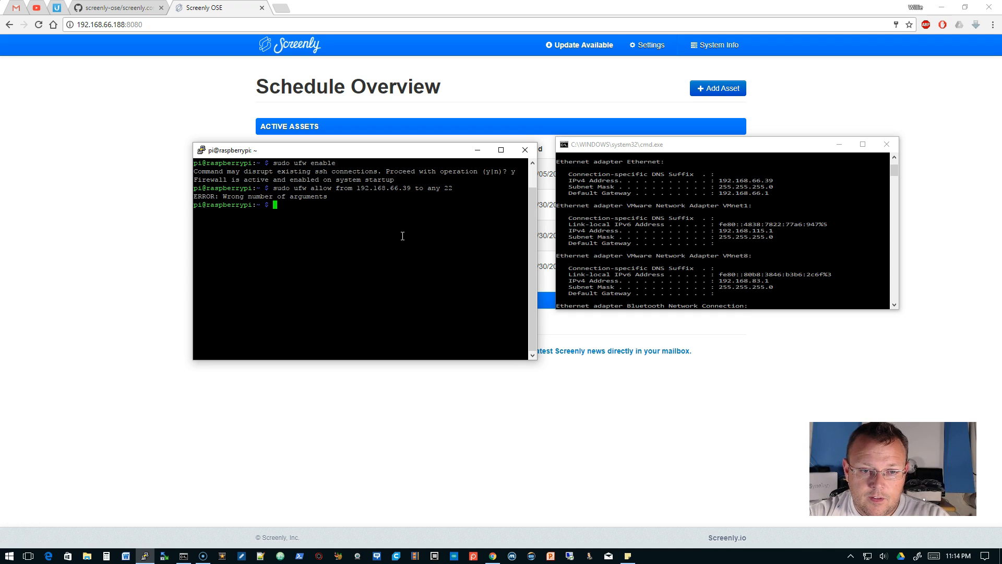
{"action": "type", "text": "sudo ufw allow from 192.168.66.39 to any port 22"}
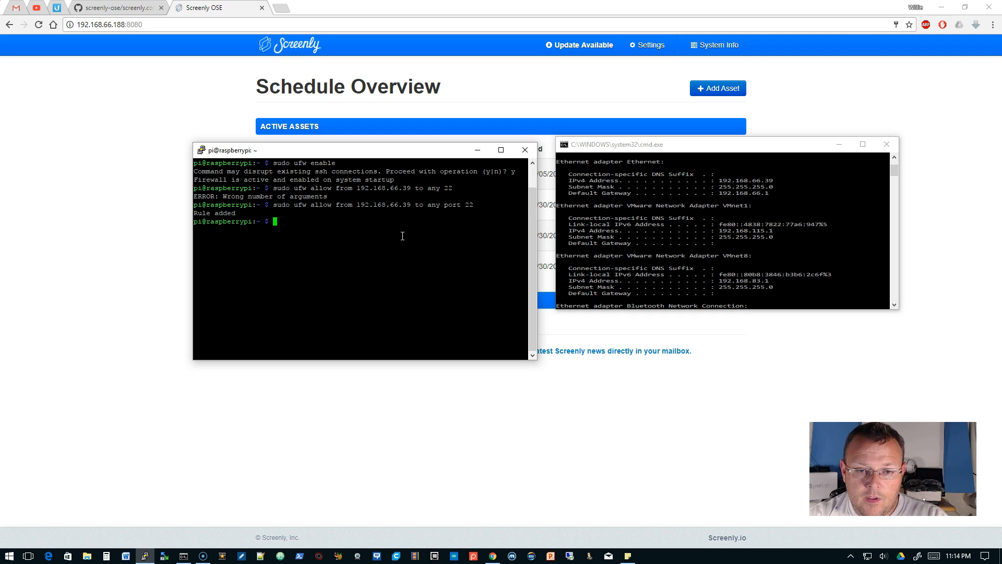
{"action": "type", "text": "sudo ufw allow from 192.168.66.39 to any port"}
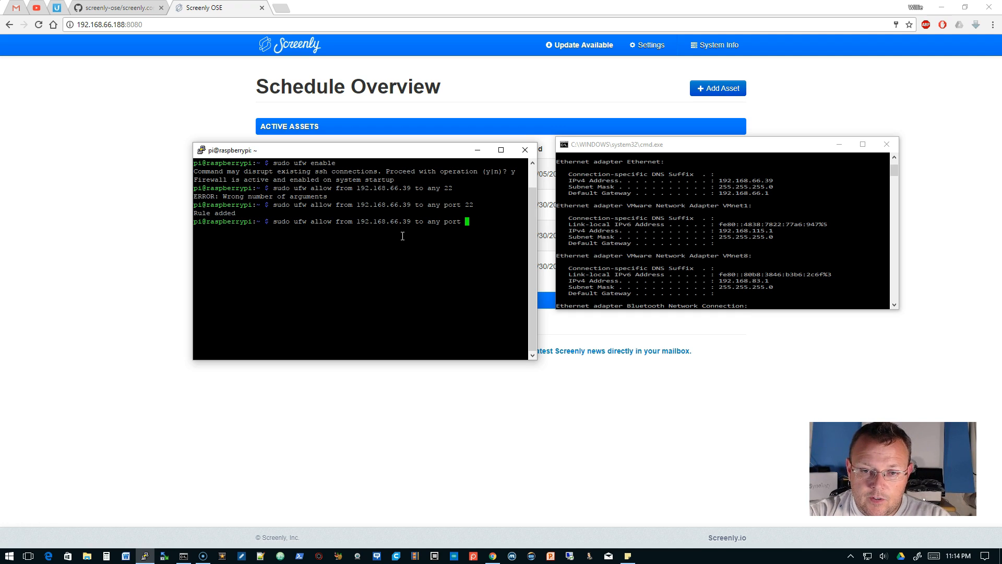
{"action": "type", "text": "8080"}
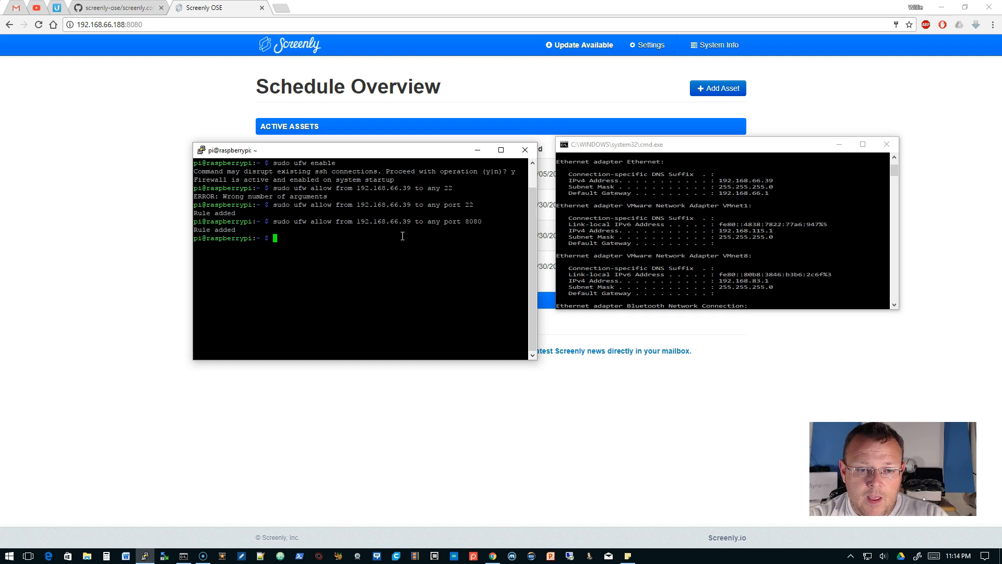
Deny traffic from 0.0.0.0/0 with ufw and check the rule status.
{"action": "type", "text": "sudo"}
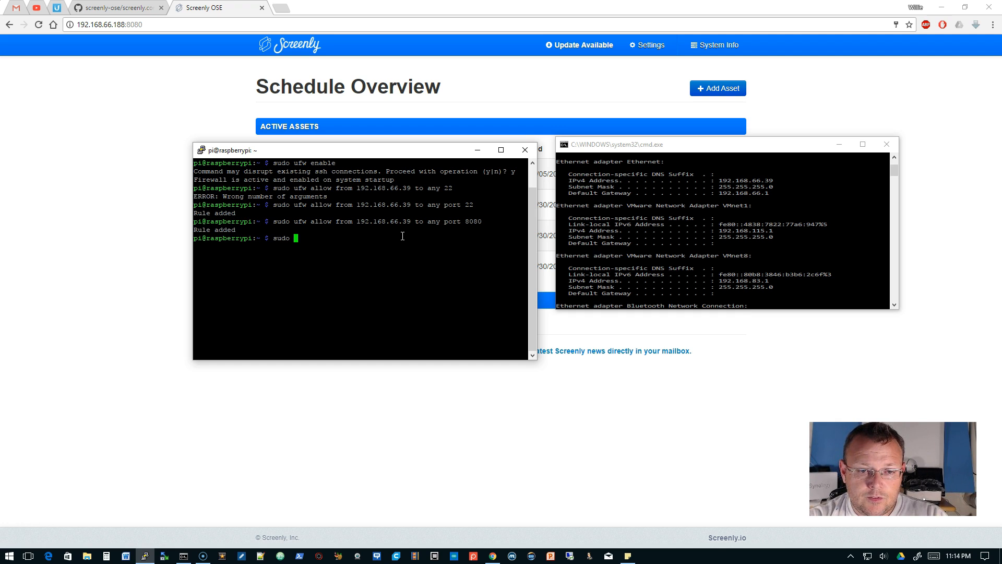
{"action": "type", "text": "ufw deny"}
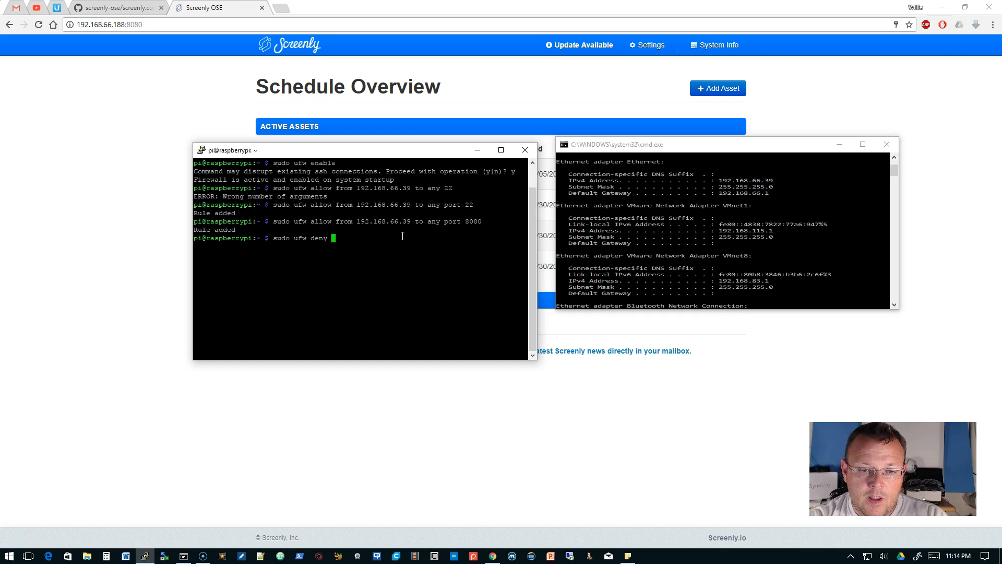
{"action": "type", "text": "from 0.0"}
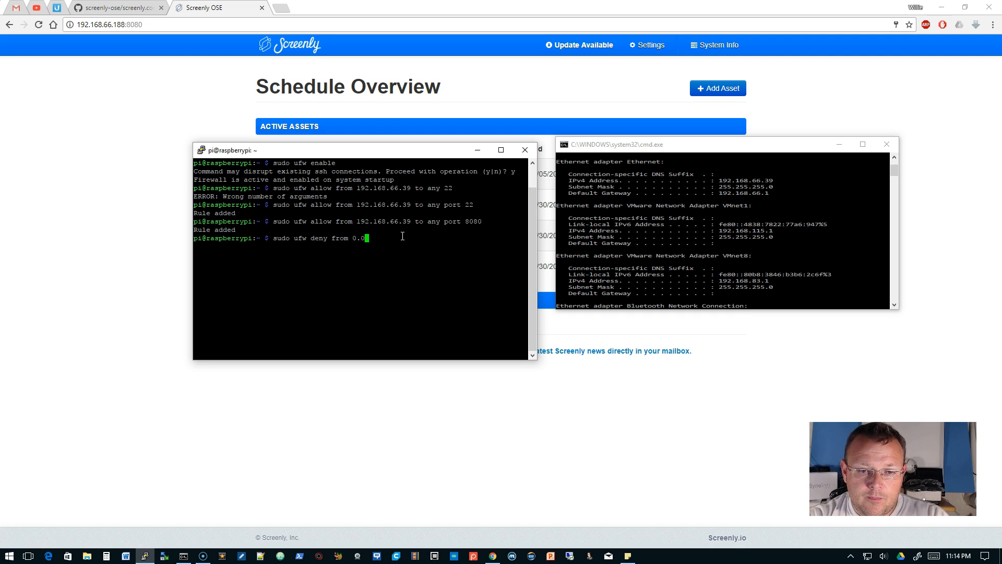
{"action": "type", "text": ".0/0"}
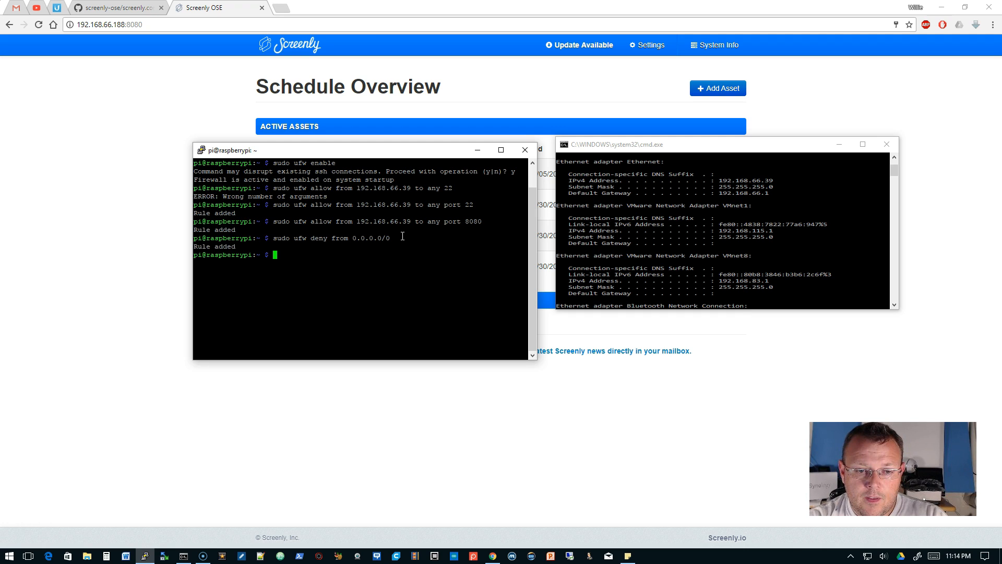
{"action": "type", "text": "sudo ufw status"}
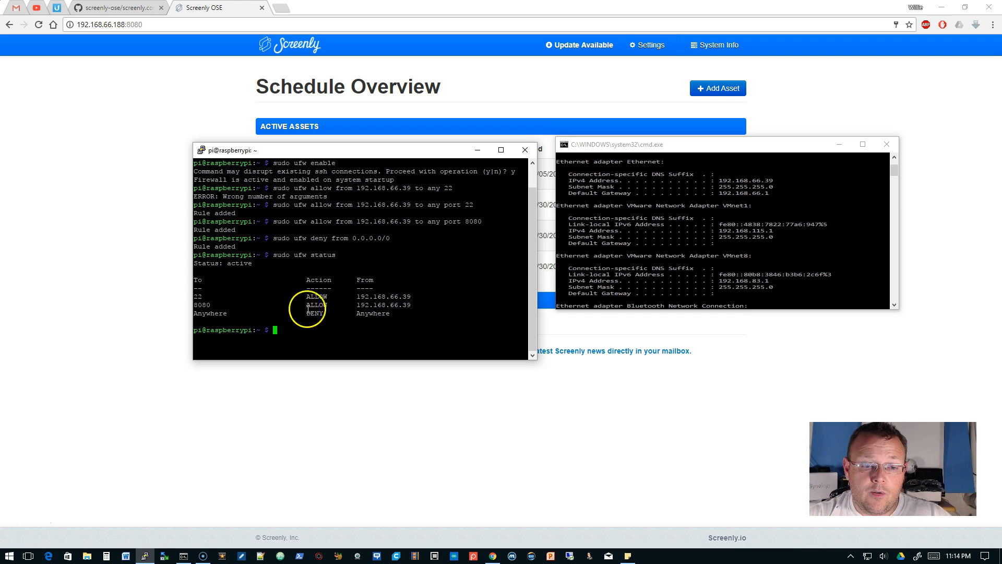
{"action": "mouse_move", "coordinate": [215, 296]}
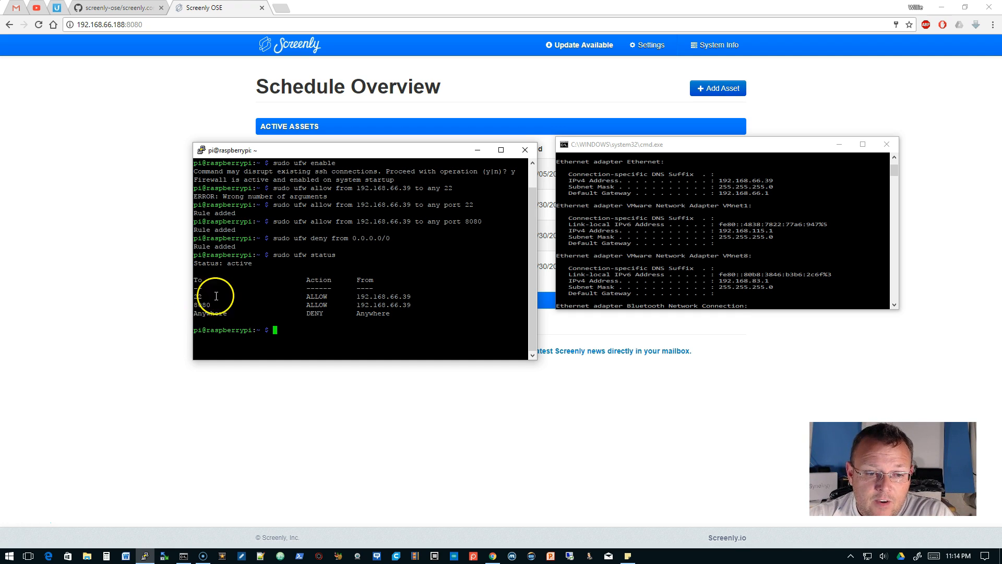
{"action": "mouse_move", "coordinate": [332, 322]}
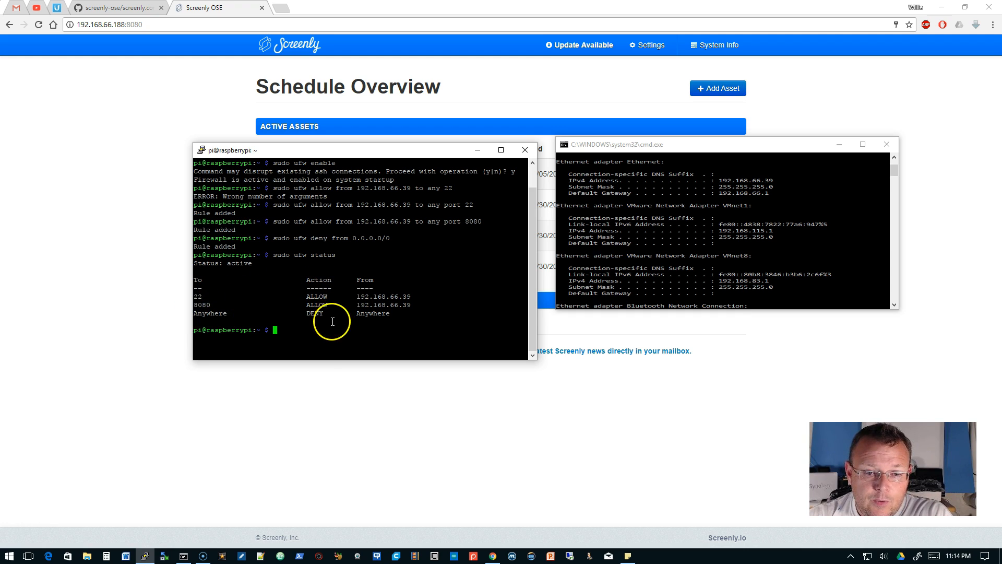
{"action": "mouse_move", "coordinate": [254, 316]}
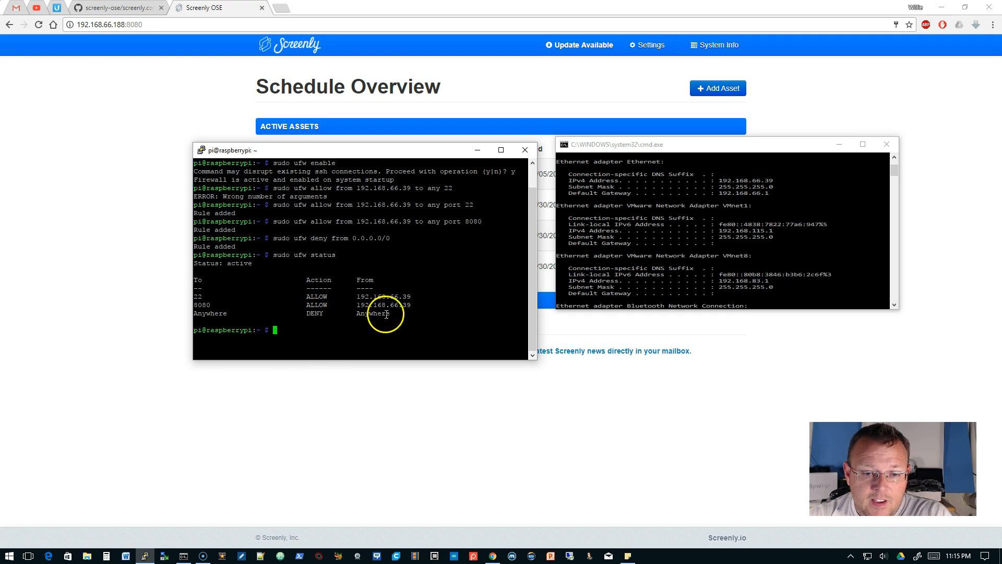
{"action": "mouse_move", "coordinate": [442, 316]}
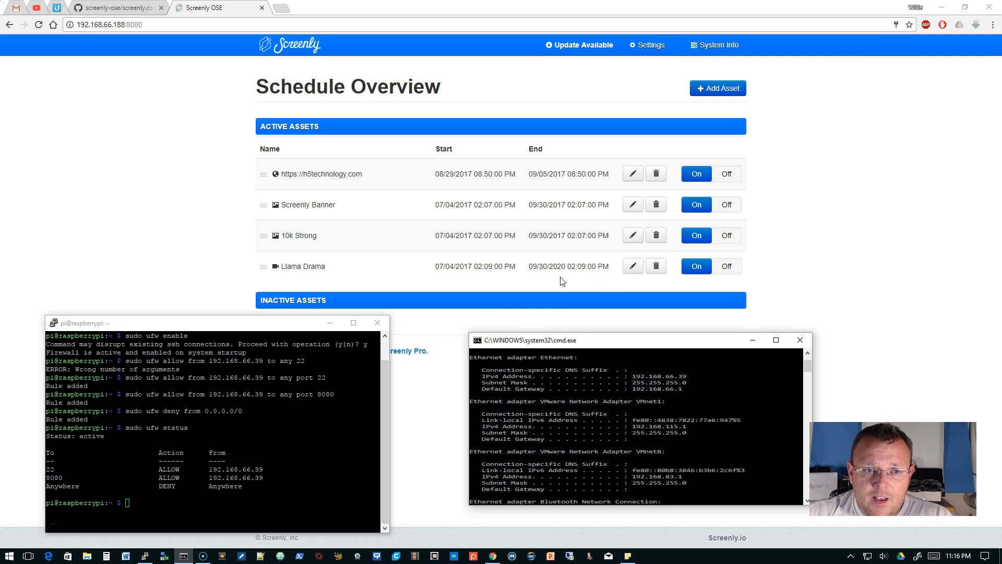
{"action": "mouse_move", "coordinate": [421, 208]}
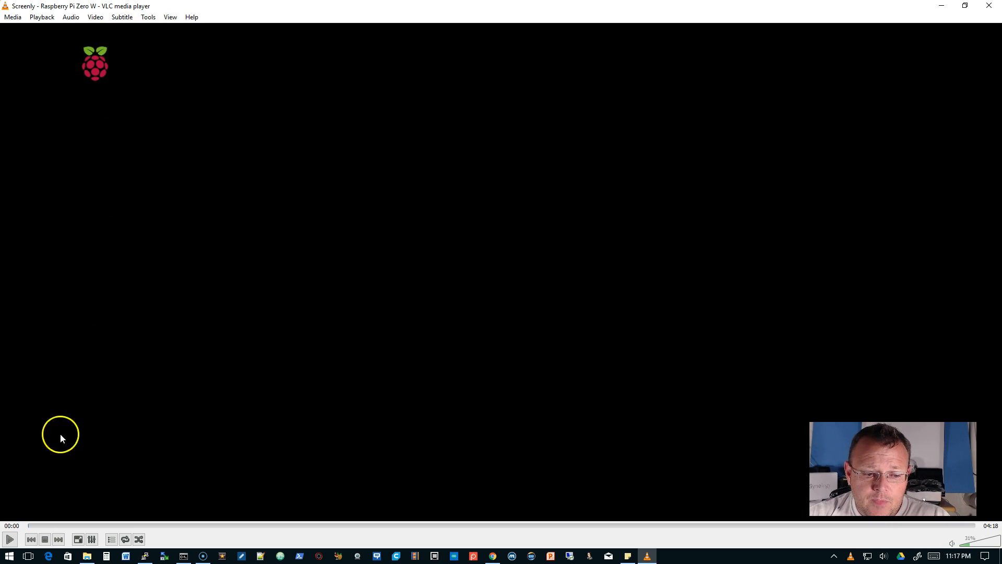
{"action": "mouse_move", "coordinate": [8, 540]}
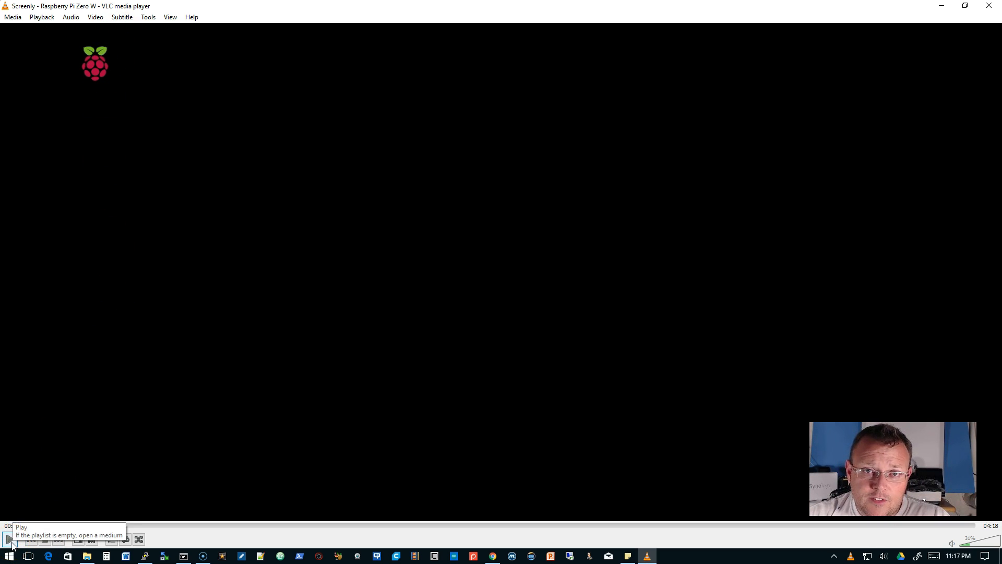
Play the Pi boot video, scrub ahead to the Screenly address screen, comparing with Chrome.
{"action": "left_click", "coordinate": [8, 539]}
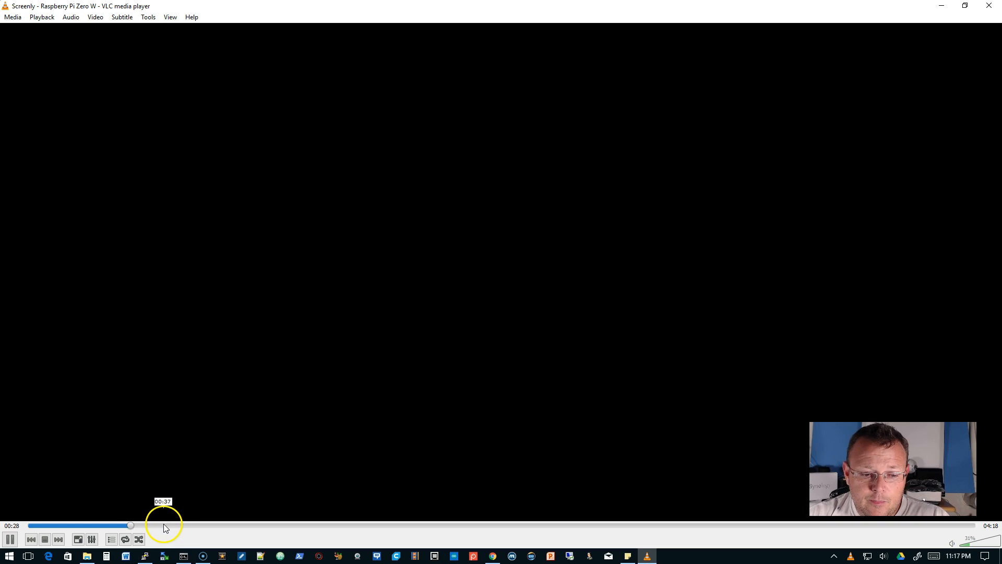
{"action": "left_click_drag", "start_coordinate": [131, 525], "coordinate": [198, 525]}
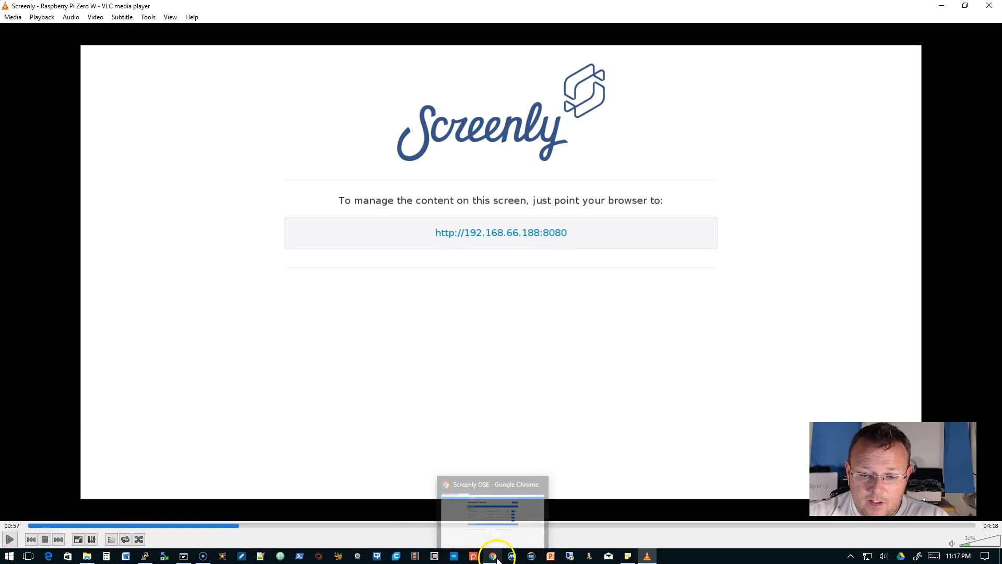
{"action": "left_click", "coordinate": [492, 555]}
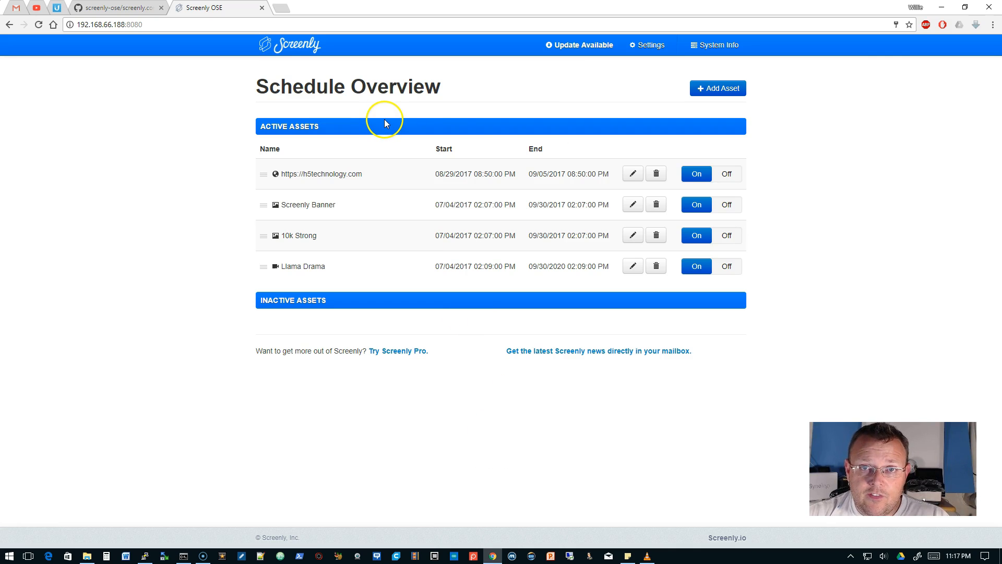
{"action": "mouse_move", "coordinate": [940, 8]}
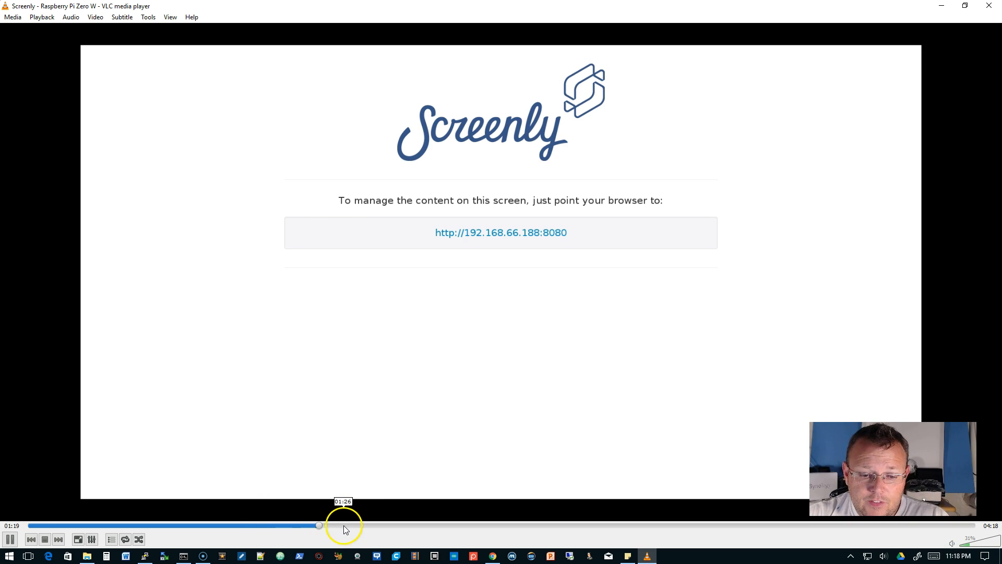
{"action": "left_click_drag", "start_coordinate": [319, 524], "coordinate": [396, 524]}
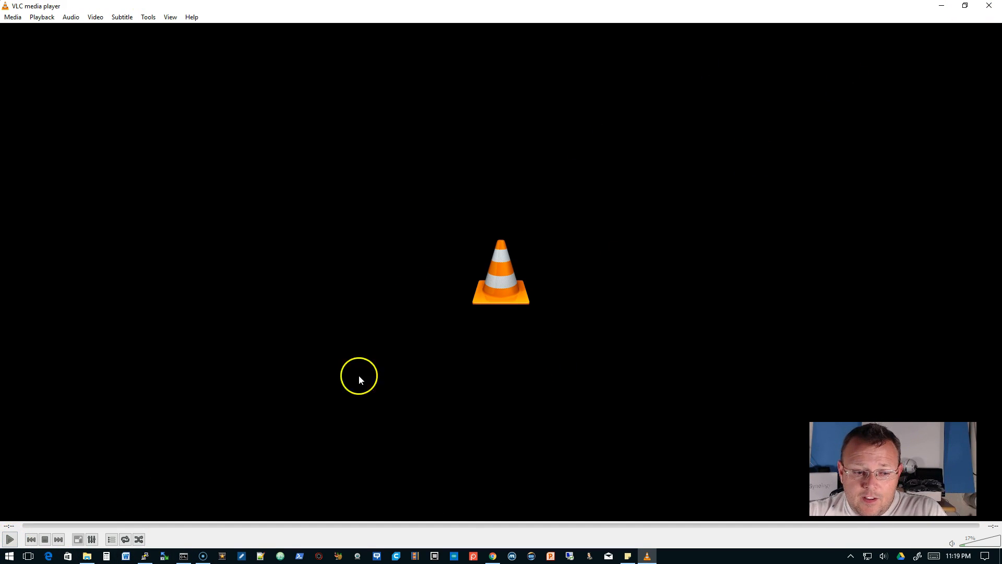
{"action": "mouse_move", "coordinate": [234, 464]}
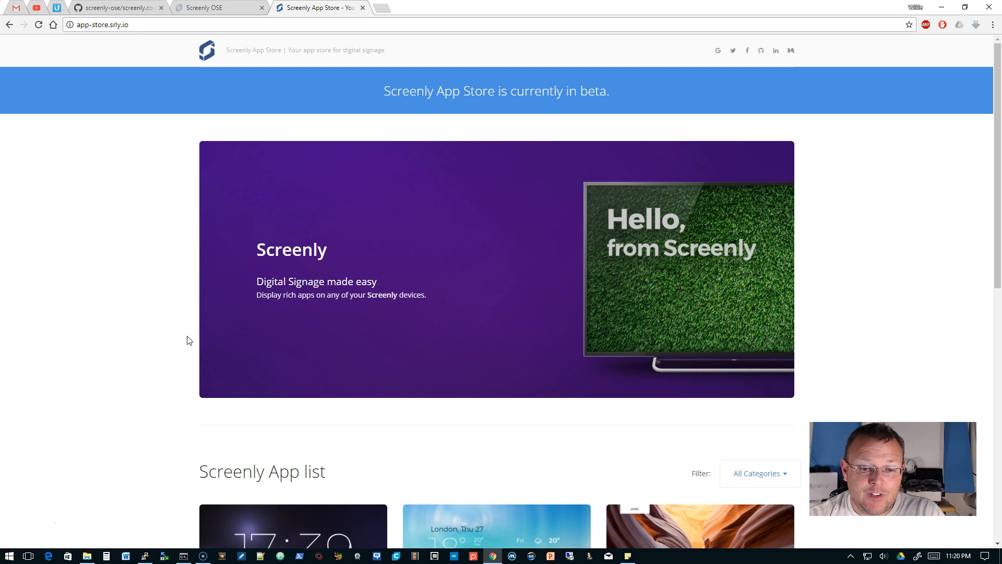
Scroll the Screenly App Store down to the Digital Clock, Weather and WordPress apps.
{"action": "scroll", "scroll_direction": "down", "scroll_amount": 3}
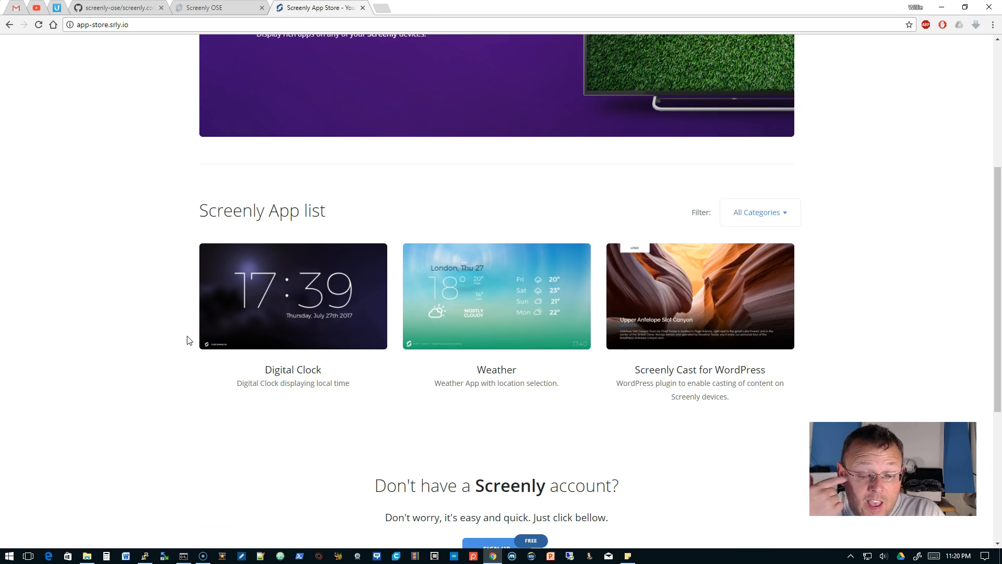
{"action": "scroll", "scroll_direction": "down", "scroll_amount": 3}
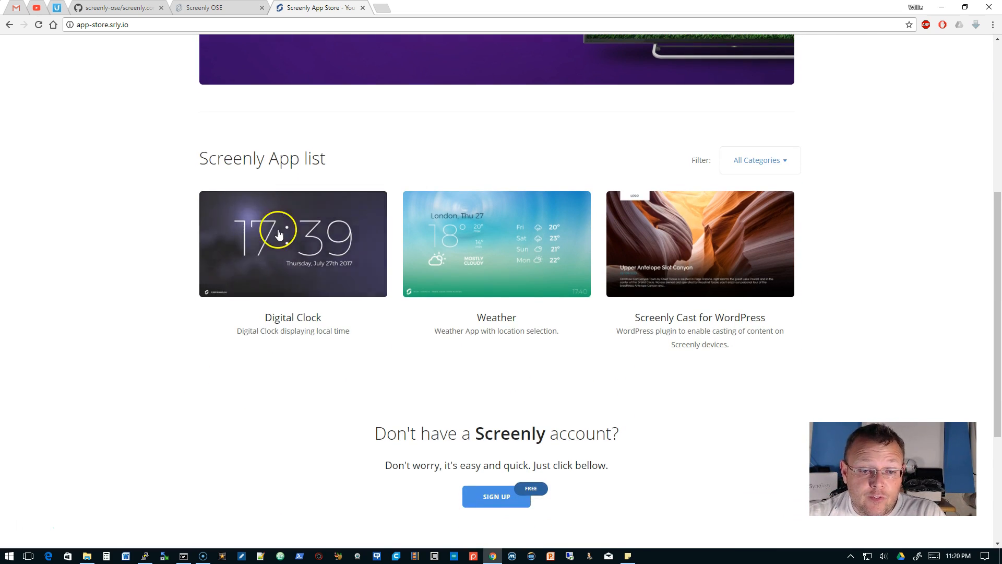
{"action": "mouse_move", "coordinate": [484, 233]}
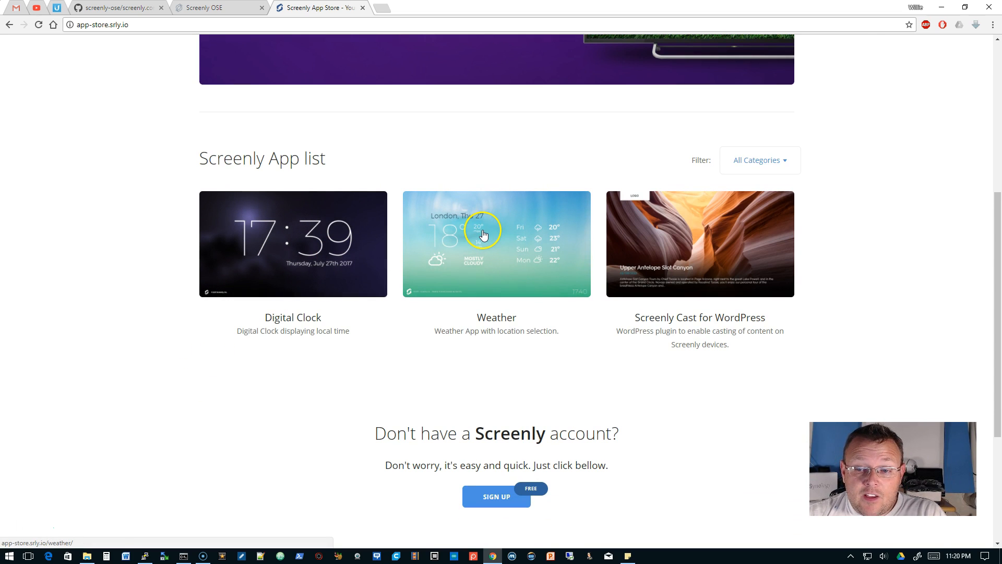
{"action": "mouse_move", "coordinate": [700, 283]}
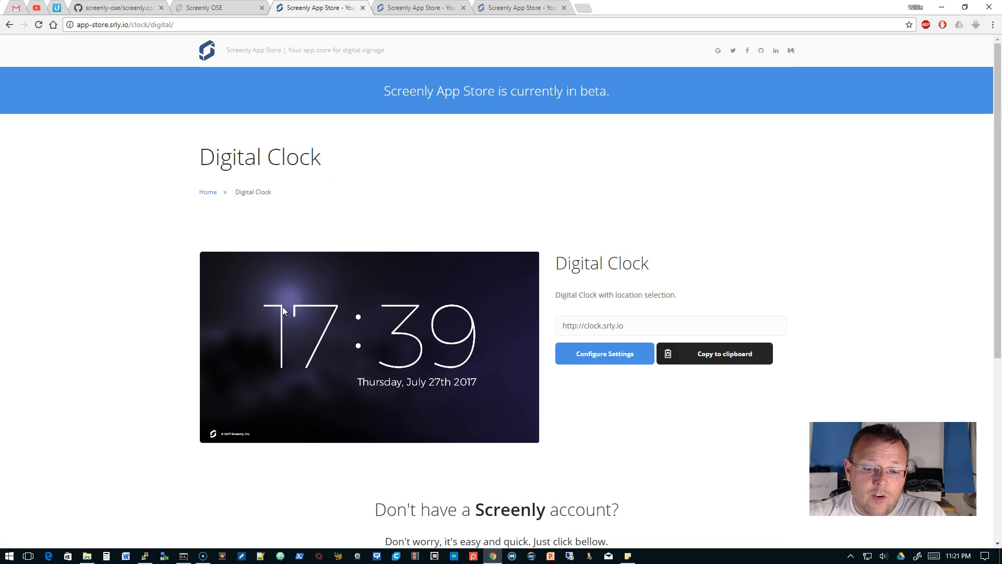
Zoom out the Digital Clock's location map, pan the pin over Illinois, then close the clock preview.
{"action": "left_click", "coordinate": [605, 353]}
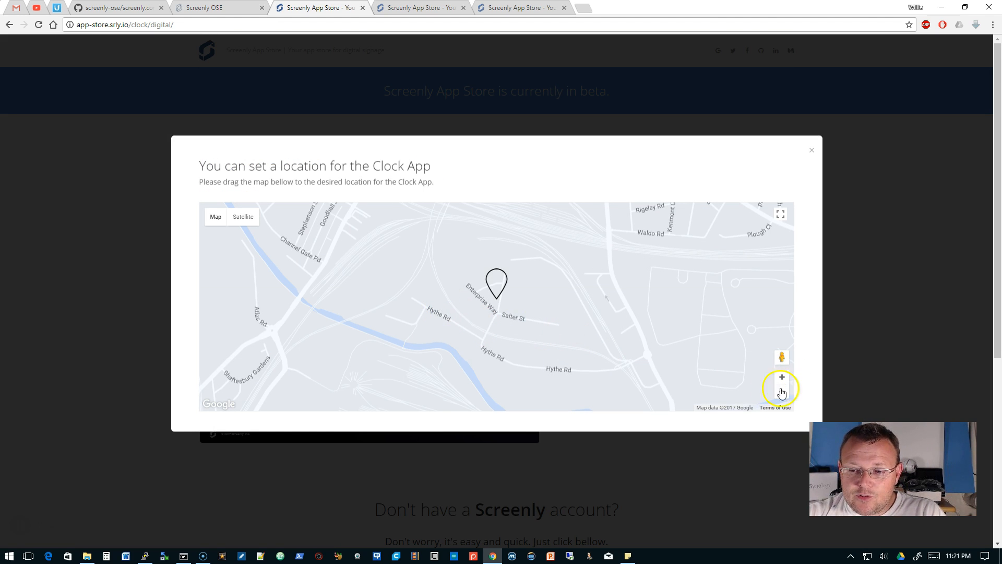
{"action": "left_click", "coordinate": [781, 391]}
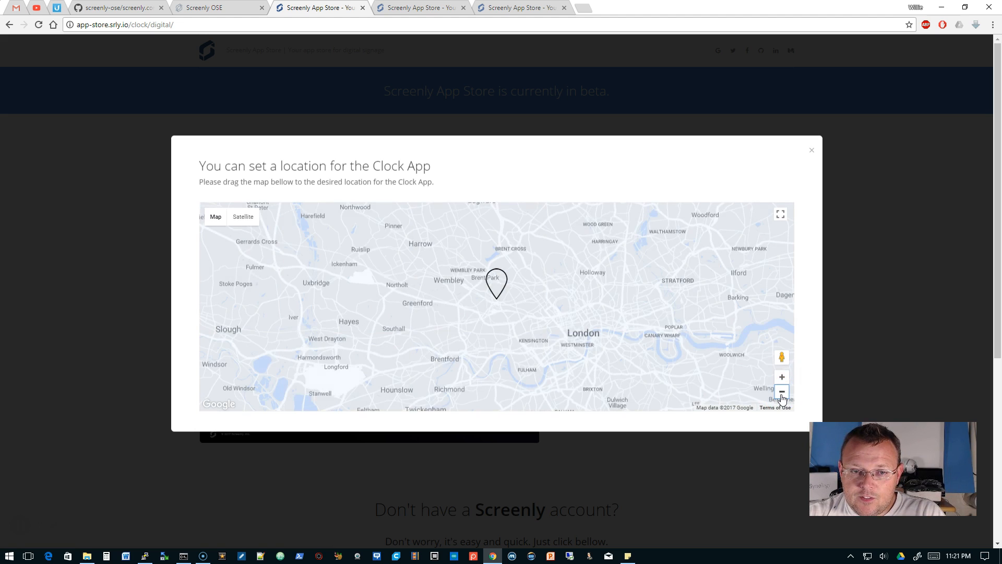
{"action": "left_click", "coordinate": [781, 391]}
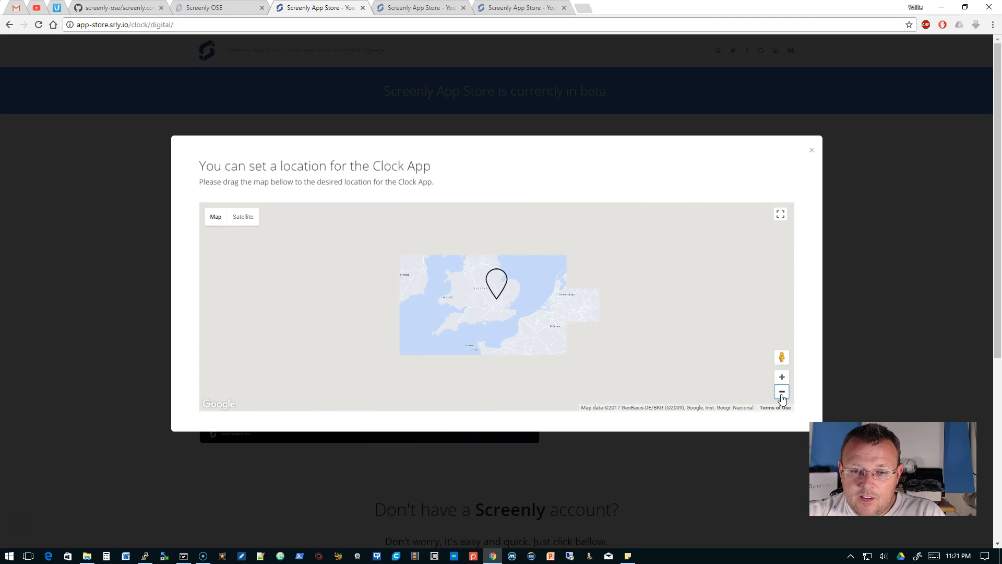
{"action": "left_click", "coordinate": [781, 392]}
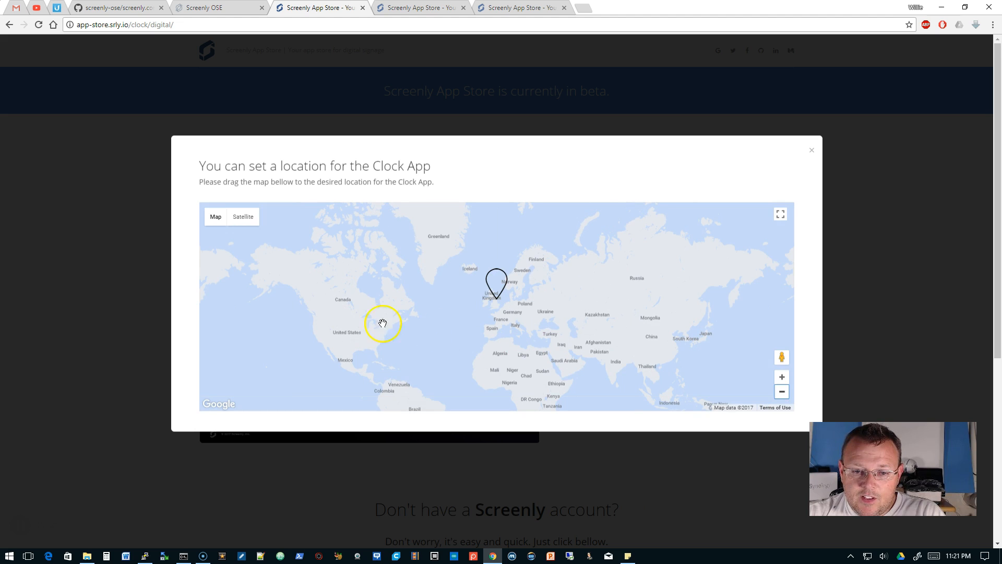
{"action": "left_click_drag", "start_coordinate": [383, 322], "coordinate": [515, 315]}
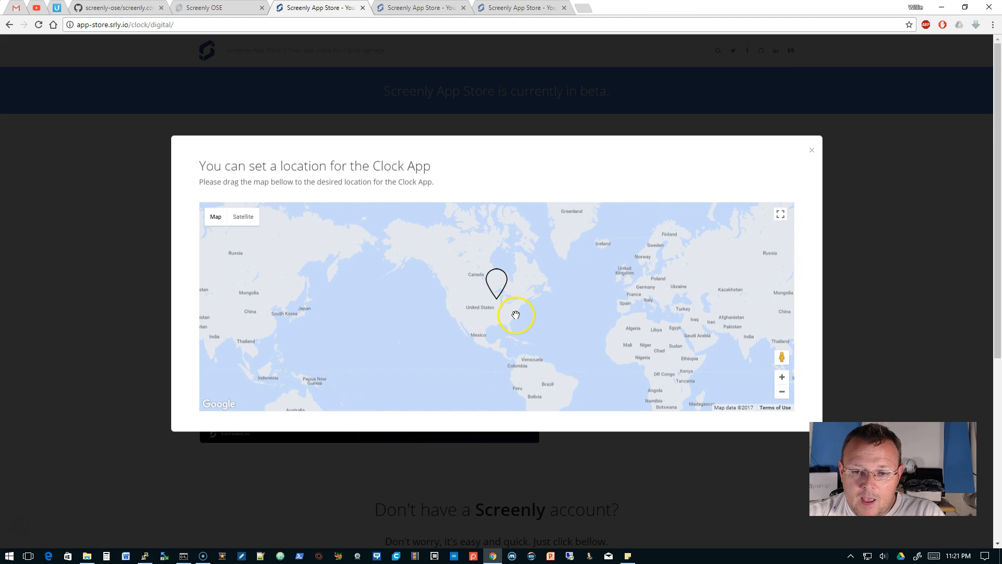
{"action": "left_click", "coordinate": [781, 377]}
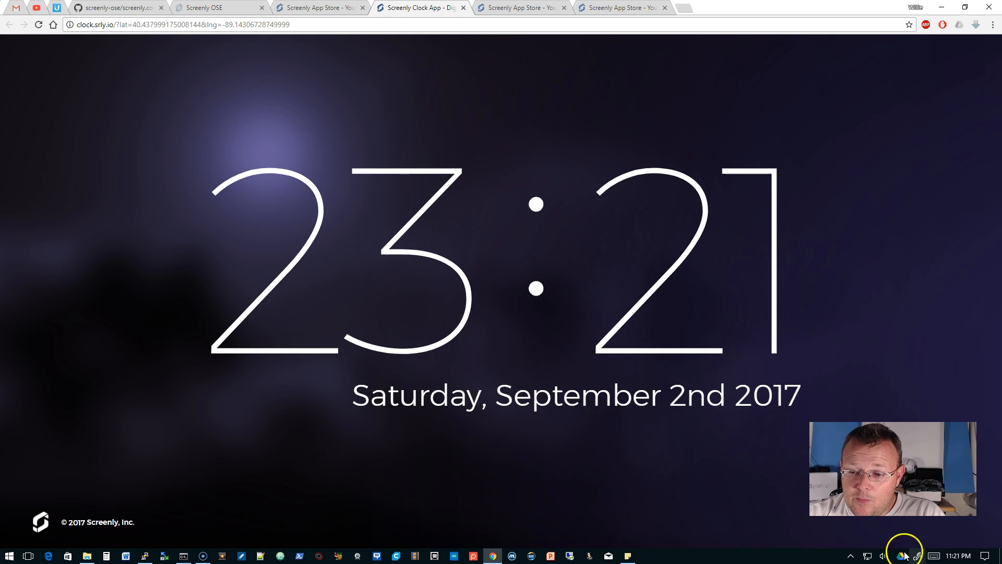
{"action": "mouse_move", "coordinate": [588, 417]}
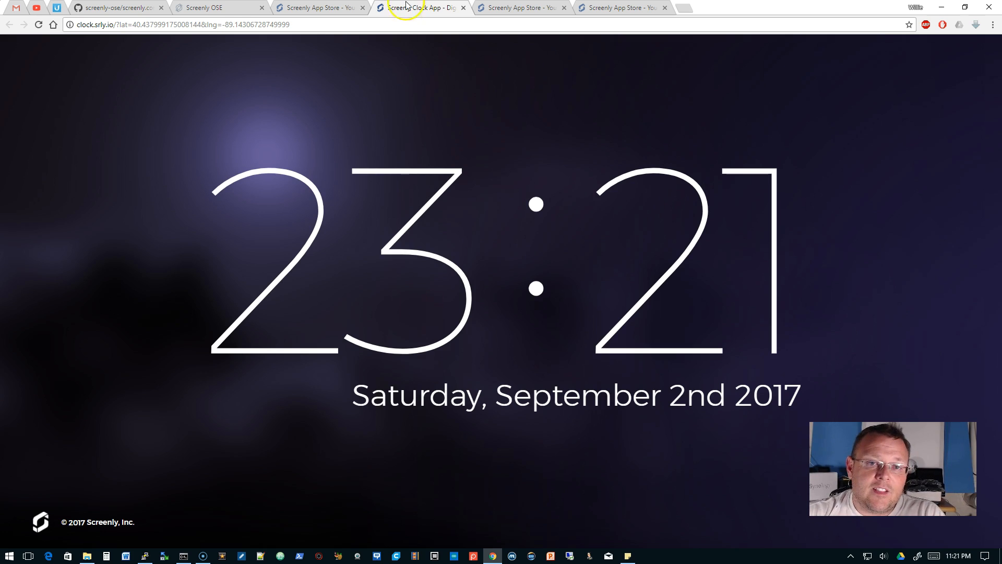
{"action": "left_click", "coordinate": [389, 6]}
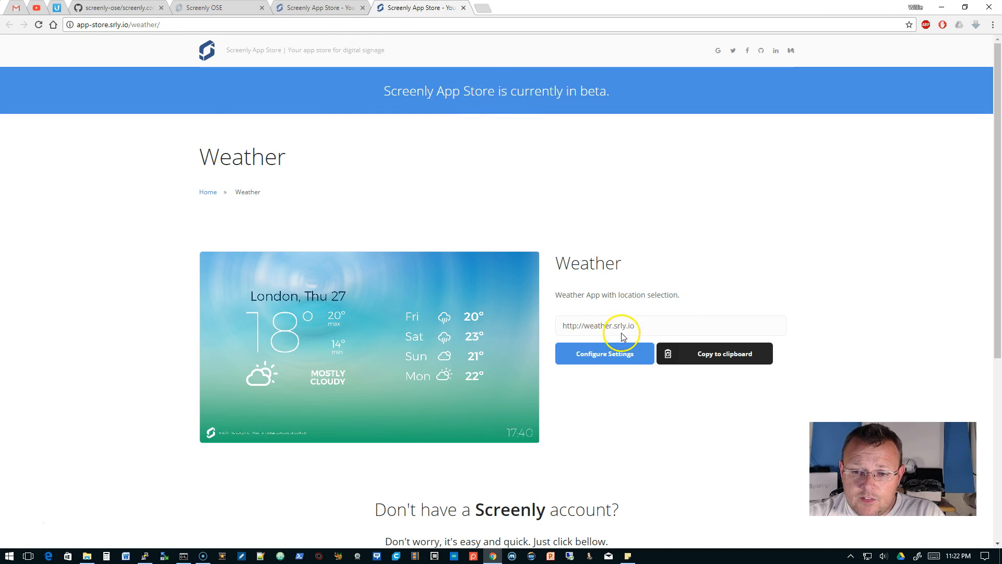
Set the Weather app's map location by placing the pin over northern Illinois.
{"action": "left_click", "coordinate": [604, 354]}
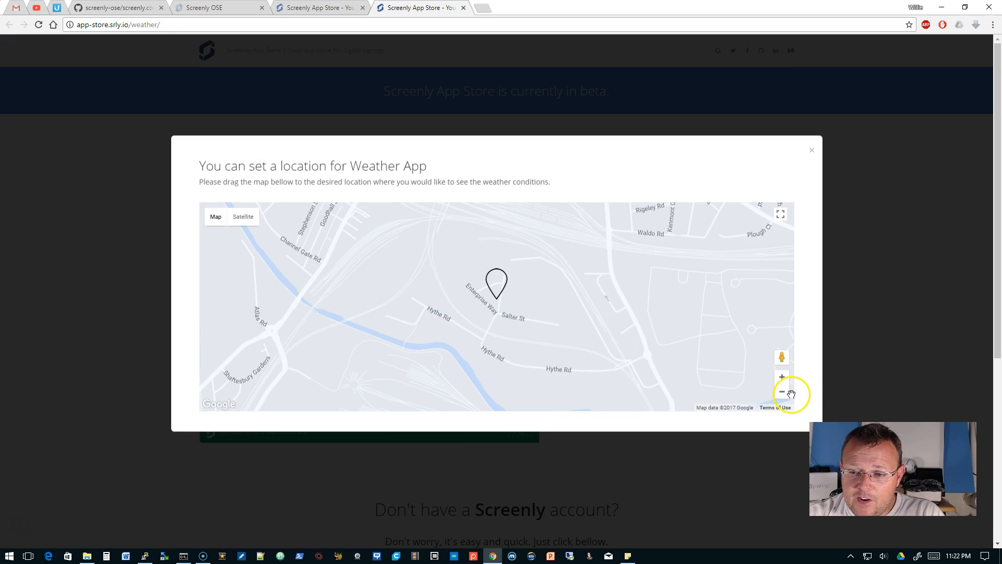
{"action": "left_click", "coordinate": [781, 392]}
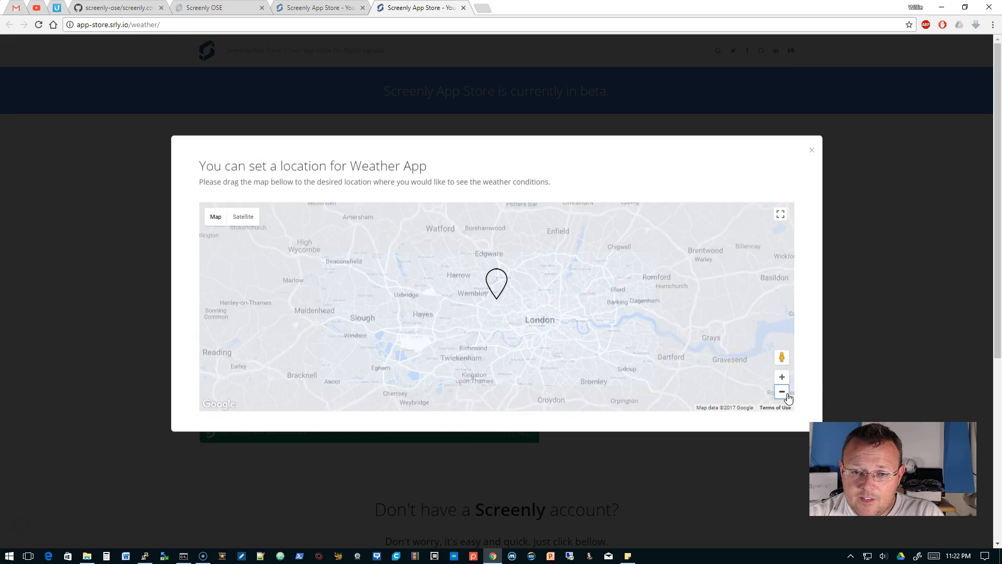
{"action": "left_click", "coordinate": [781, 391]}
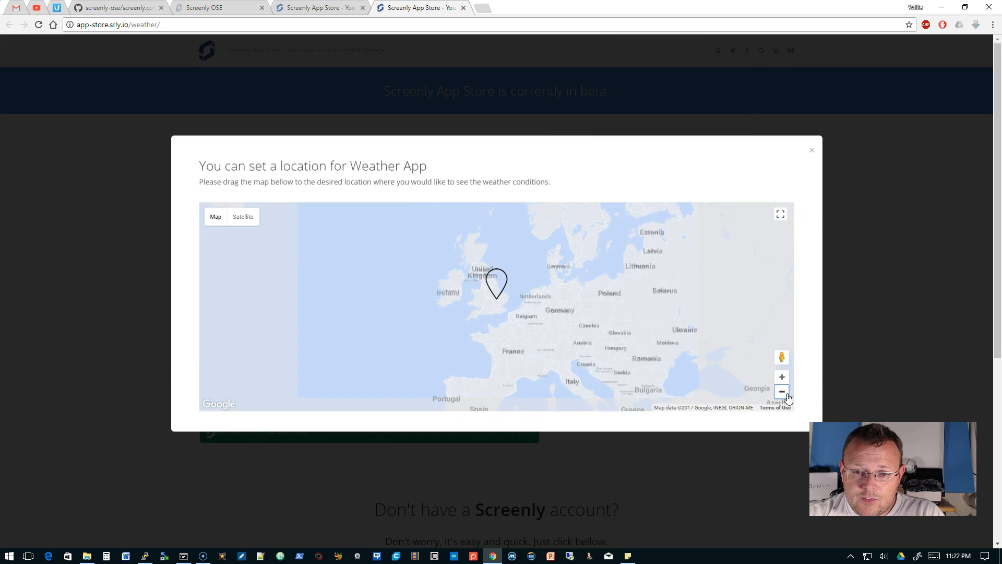
{"action": "left_click", "coordinate": [782, 391]}
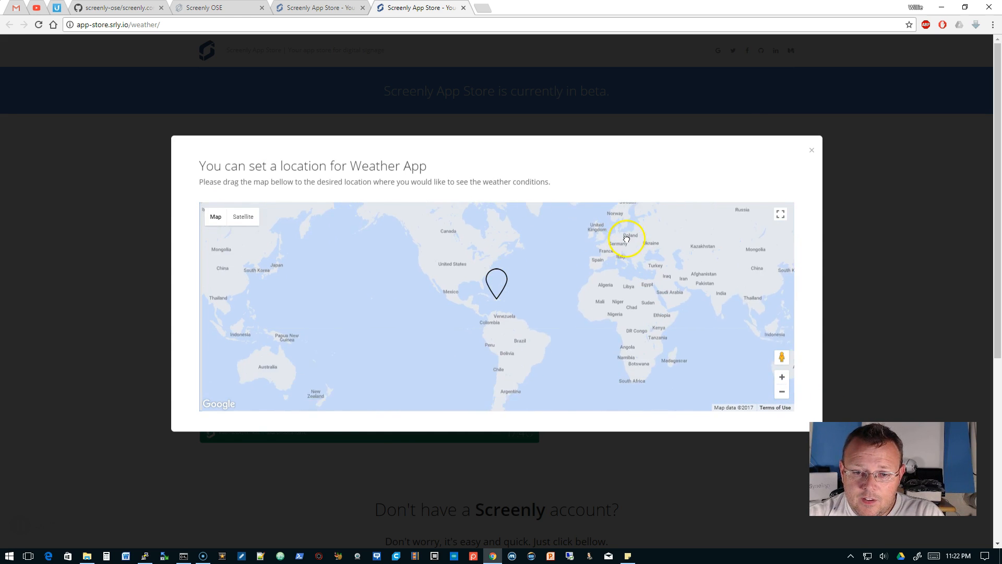
{"action": "left_click_drag", "start_coordinate": [626, 239], "coordinate": [648, 277]}
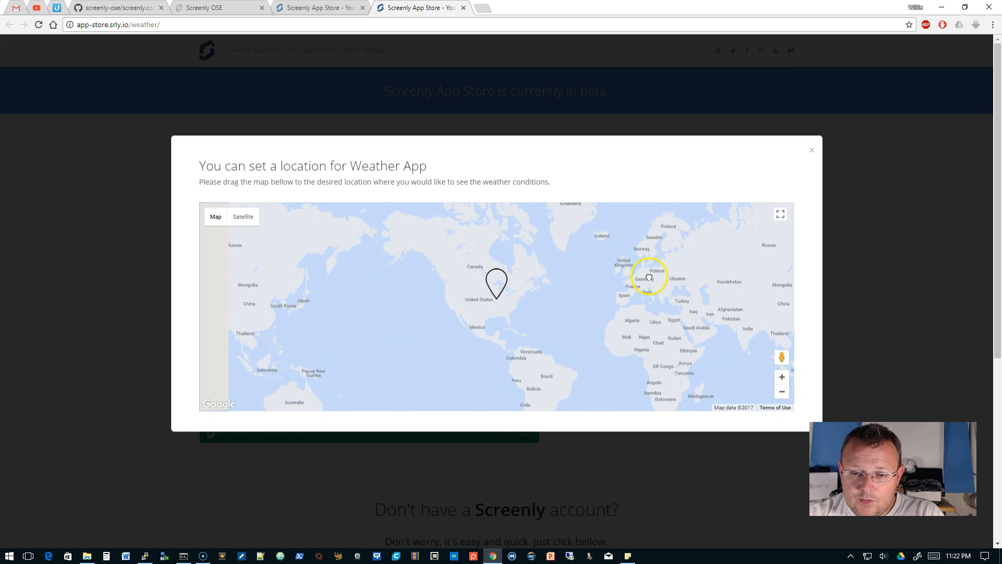
{"action": "left_click", "coordinate": [781, 377]}
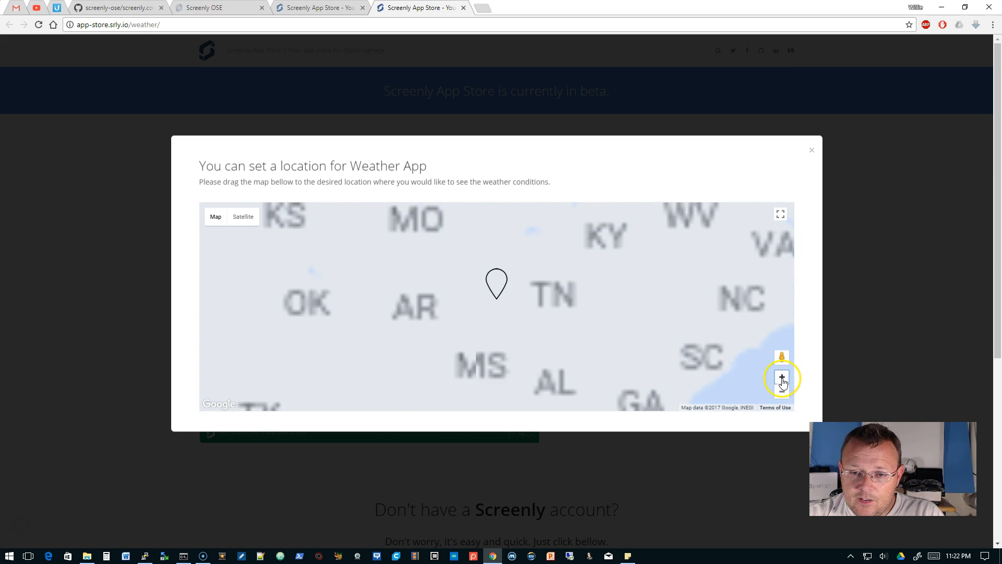
{"action": "left_click", "coordinate": [781, 378]}
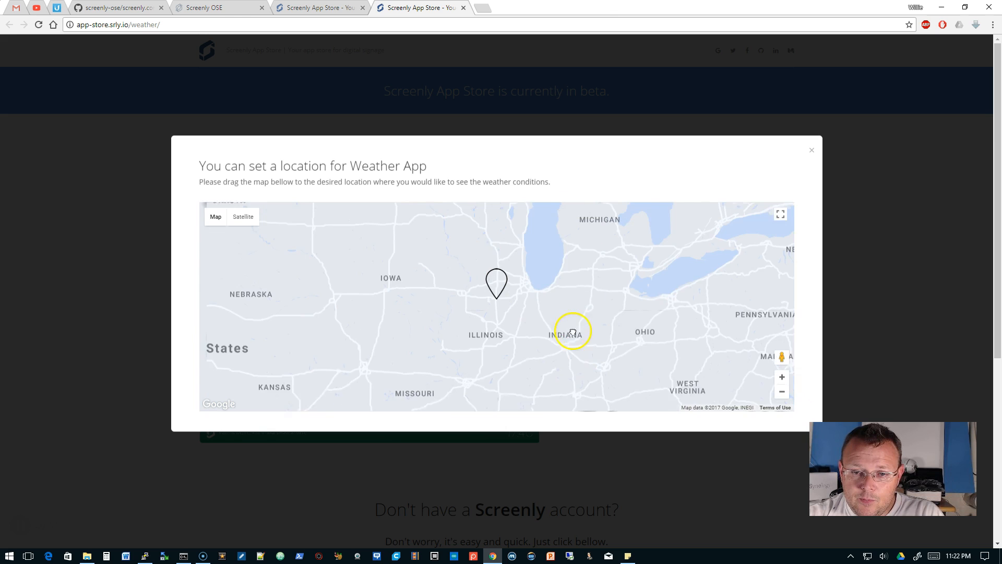
{"action": "left_click_drag", "start_coordinate": [568, 332], "coordinate": [579, 313]}
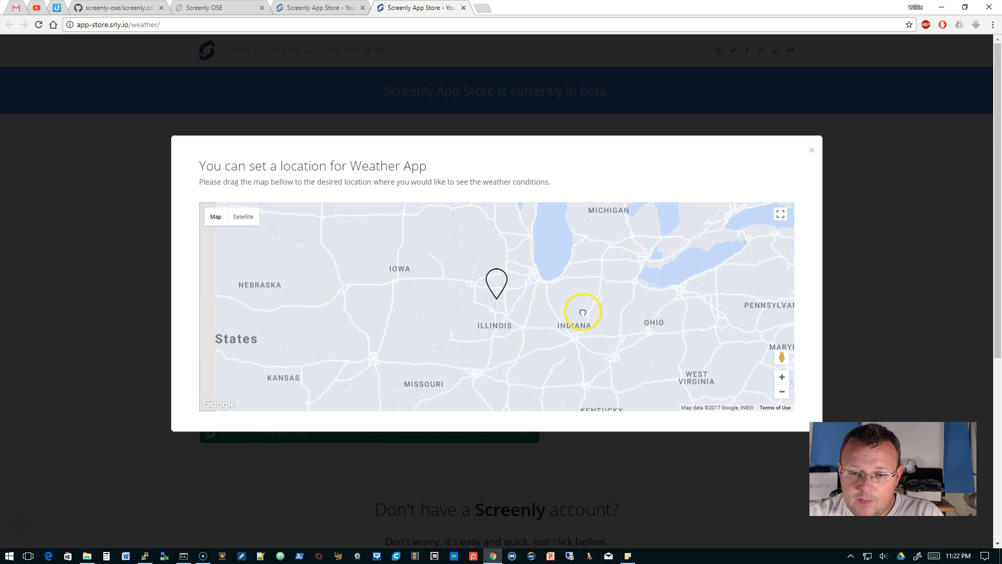
{"action": "left_click", "coordinate": [811, 150]}
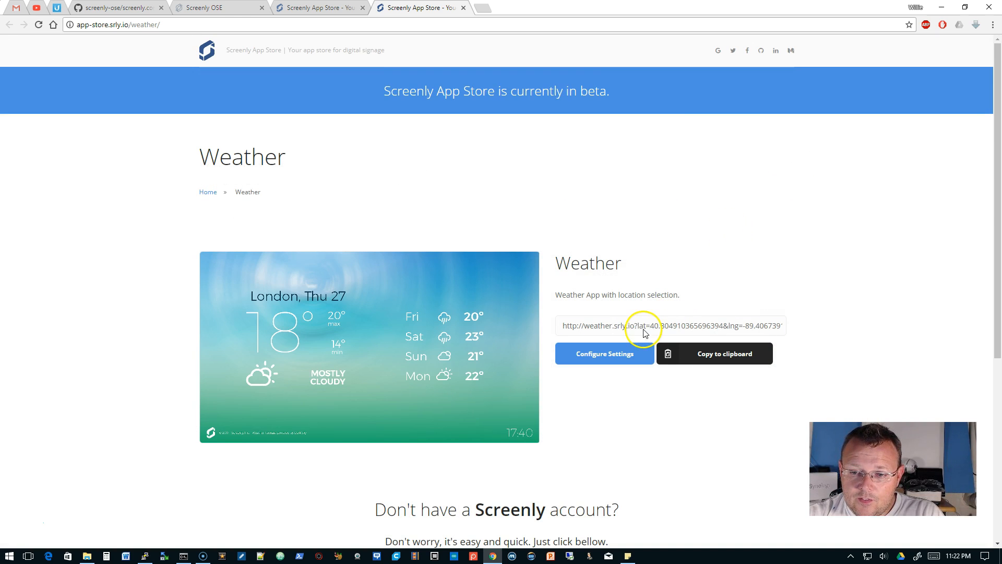
Preview the generated weather link's Metamora forecast, then close the weather tabs.
{"action": "triple_click", "coordinate": [671, 325]}
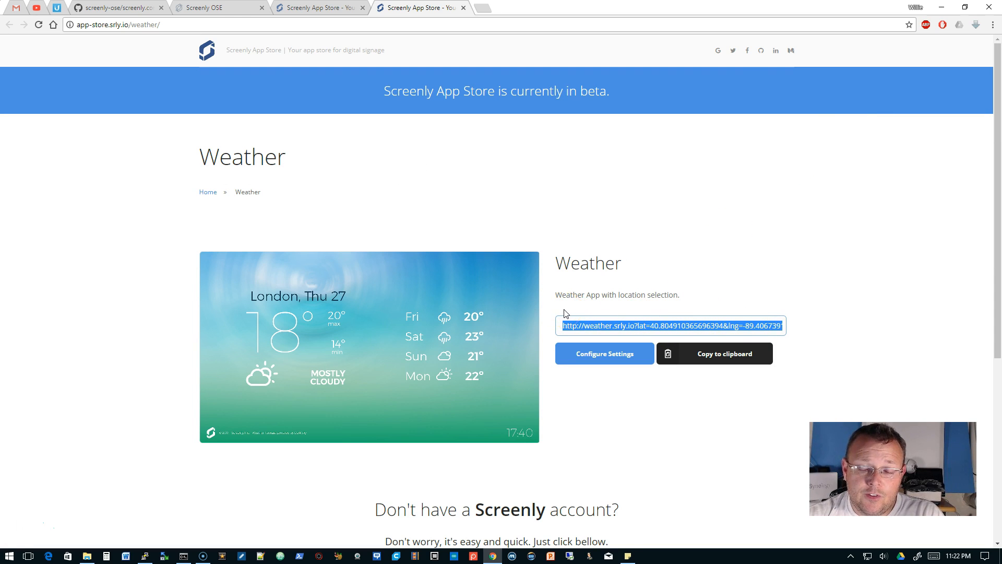
{"action": "right_click", "coordinate": [670, 325]}
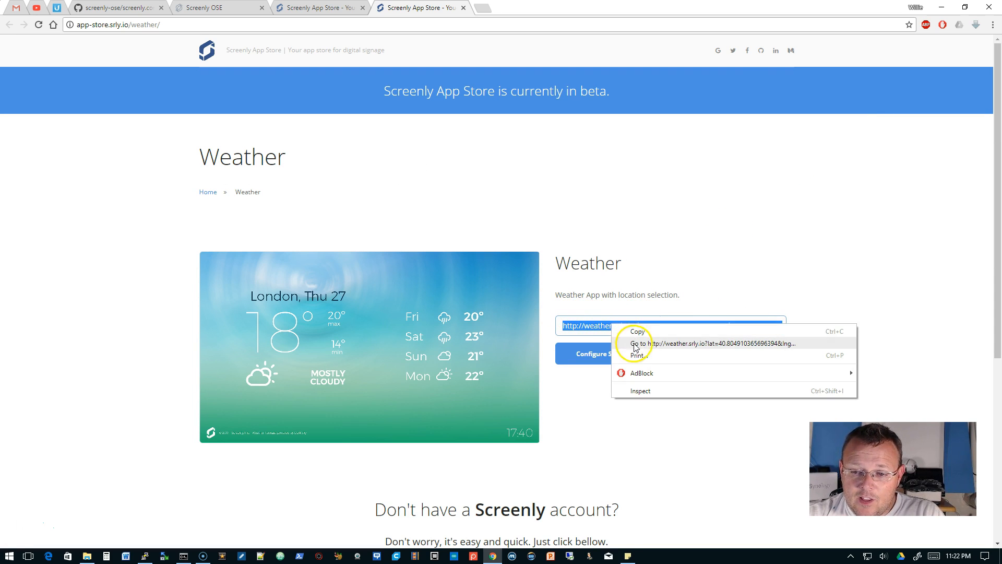
{"action": "left_click", "coordinate": [638, 343]}
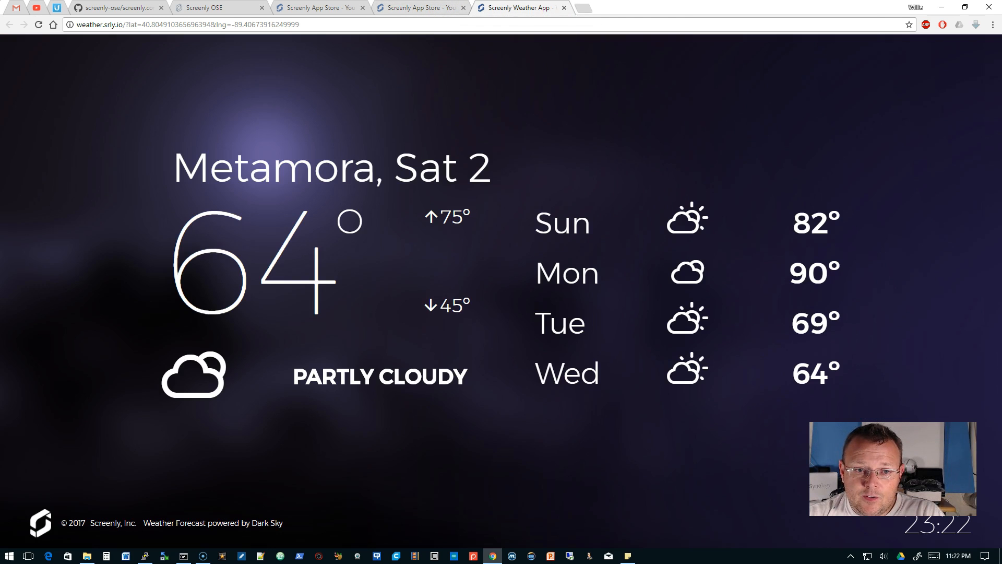
{"action": "mouse_move", "coordinate": [526, 8]}
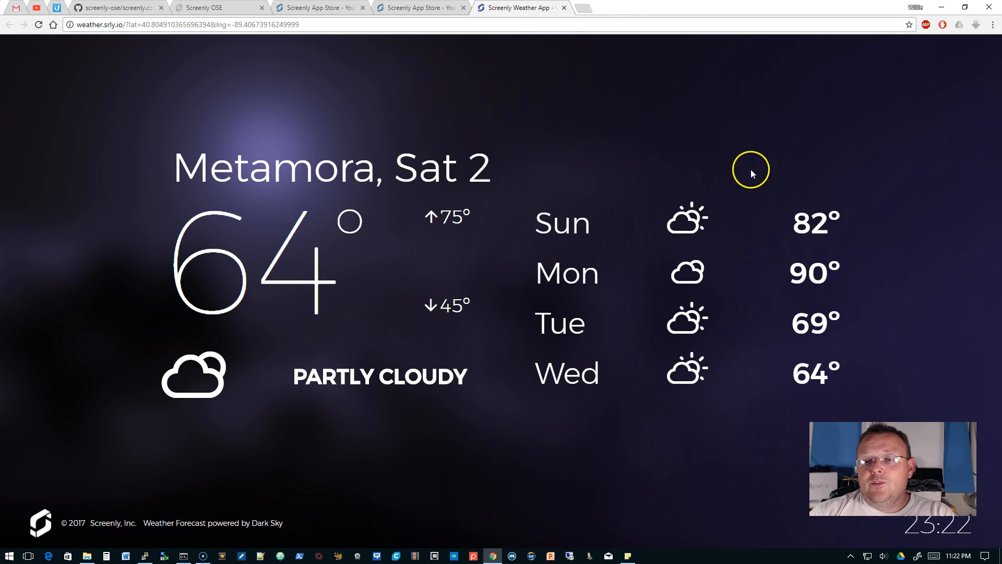
{"action": "mouse_move", "coordinate": [788, 285]}
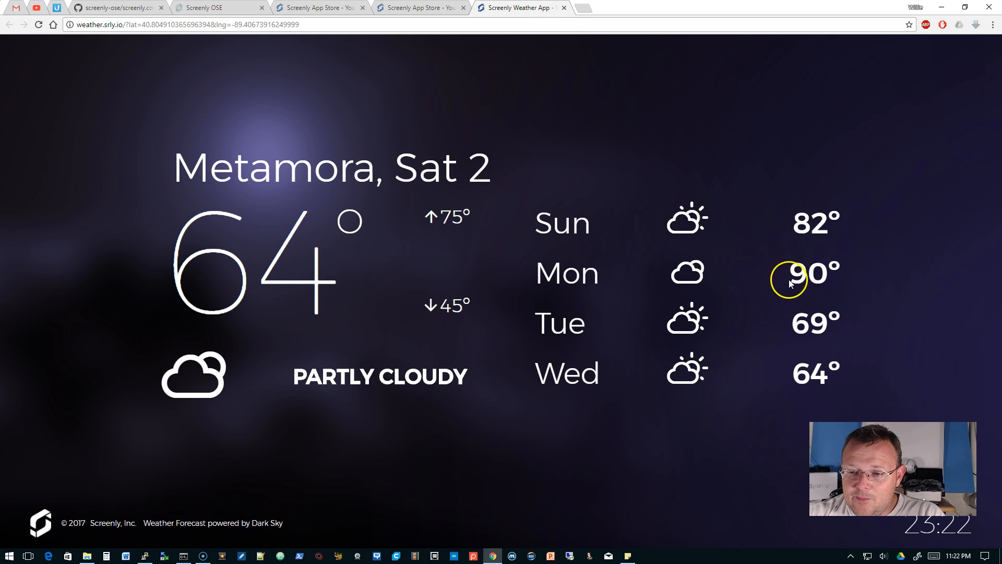
{"action": "mouse_move", "coordinate": [563, 11]}
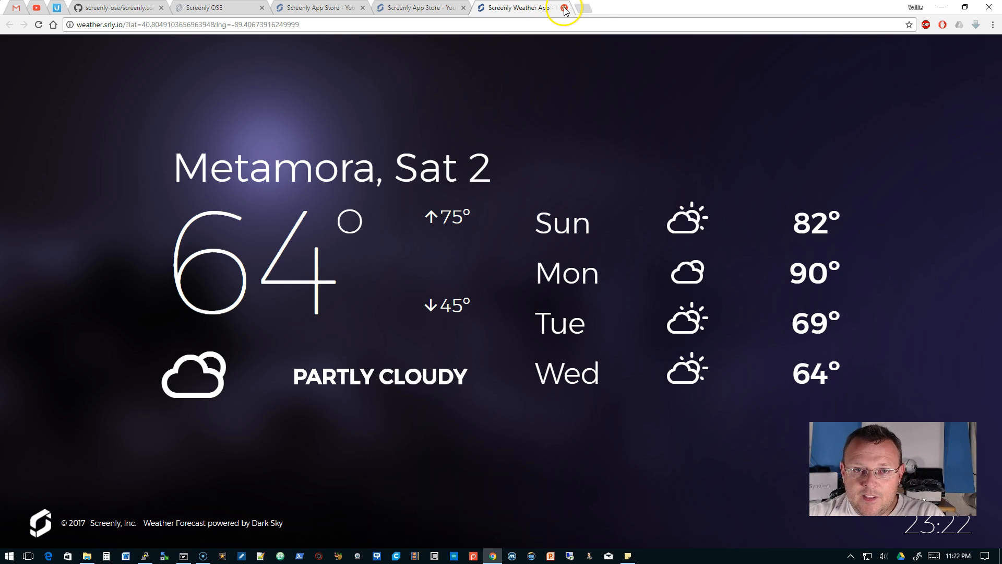
{"action": "left_click", "coordinate": [564, 10]}
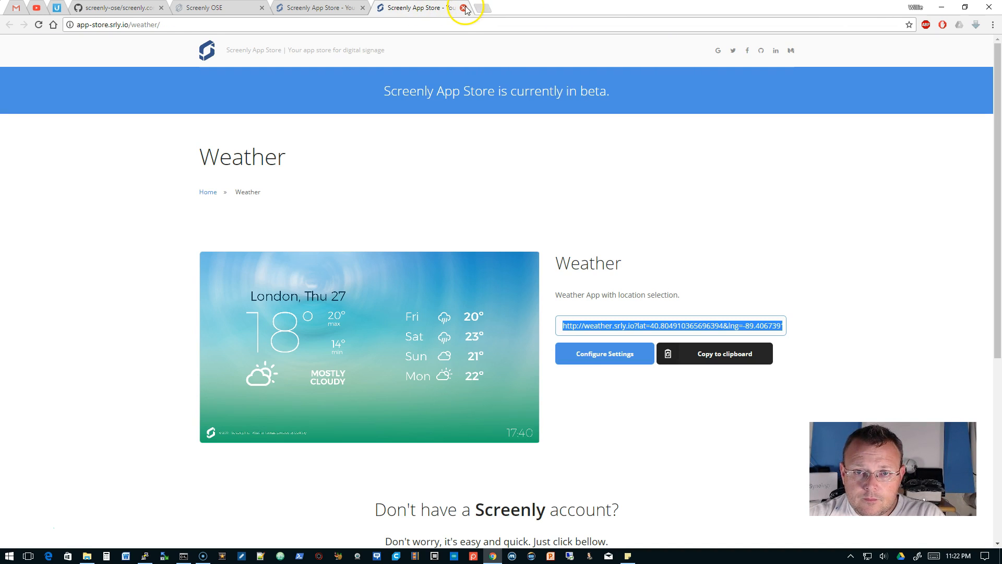
{"action": "left_click", "coordinate": [461, 10]}
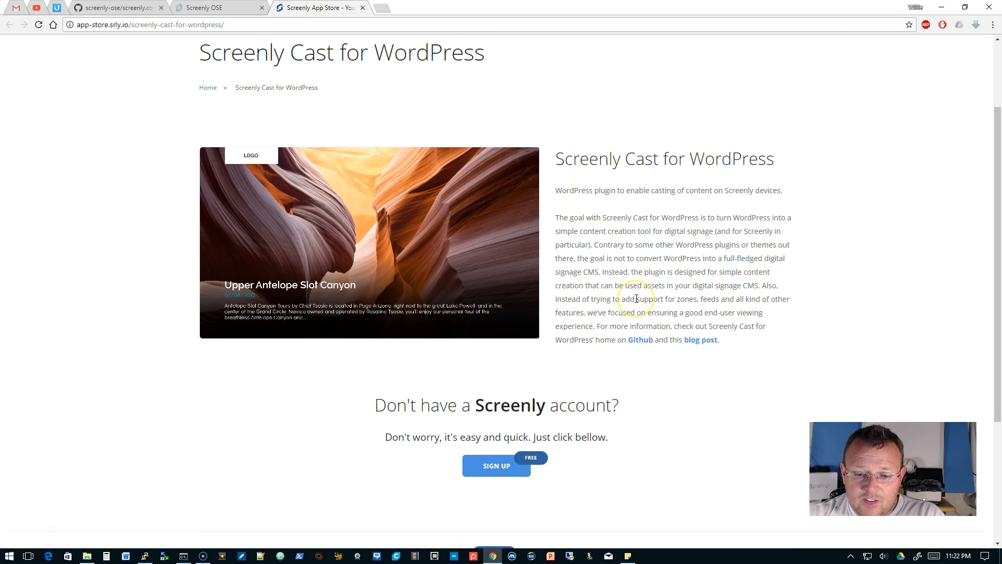